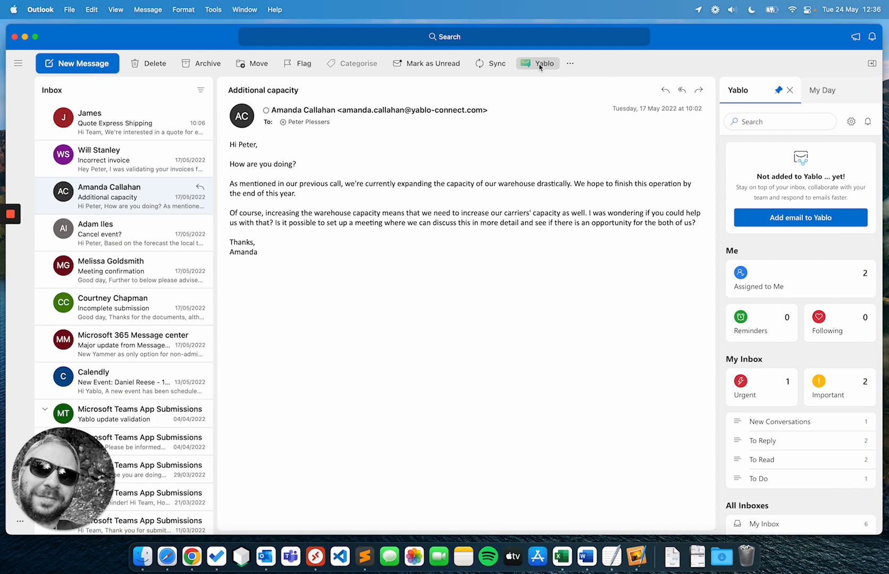
{"action": "mouse_move", "coordinate": [540, 66]}
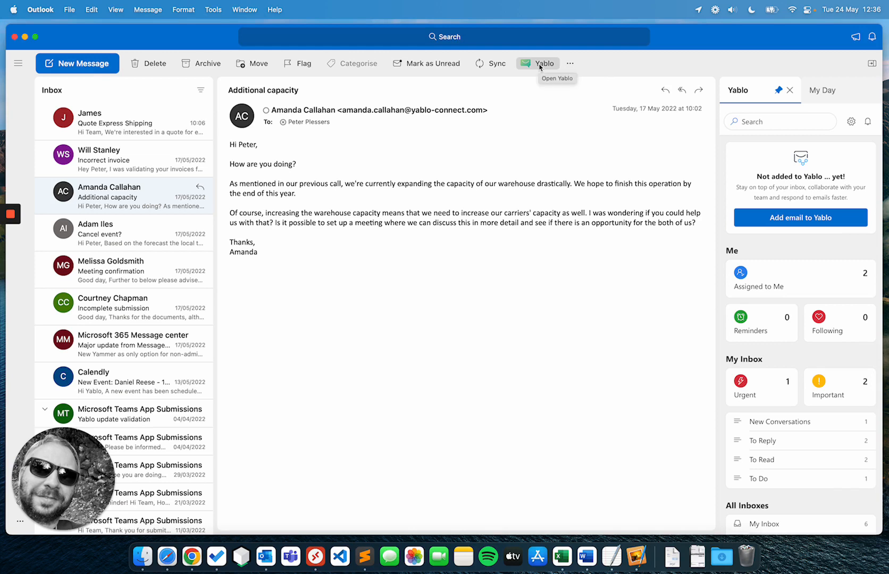
{"action": "mouse_move", "coordinate": [814, 173]}
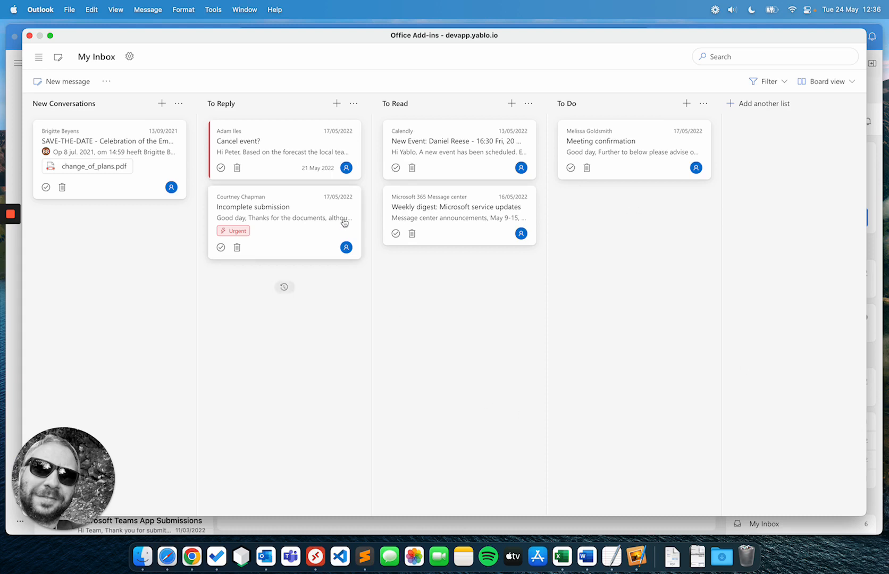
{"action": "mouse_move", "coordinate": [299, 198]}
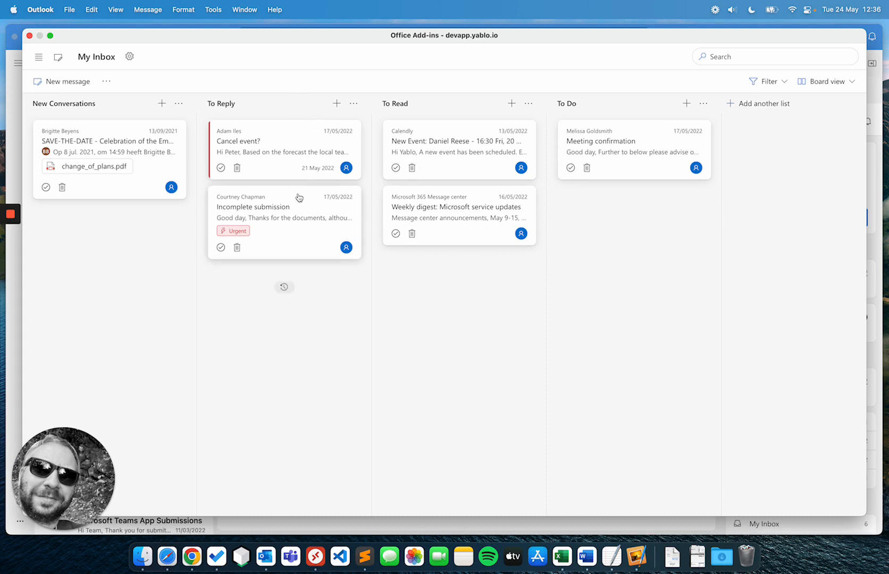
{"action": "mouse_move", "coordinate": [449, 261]}
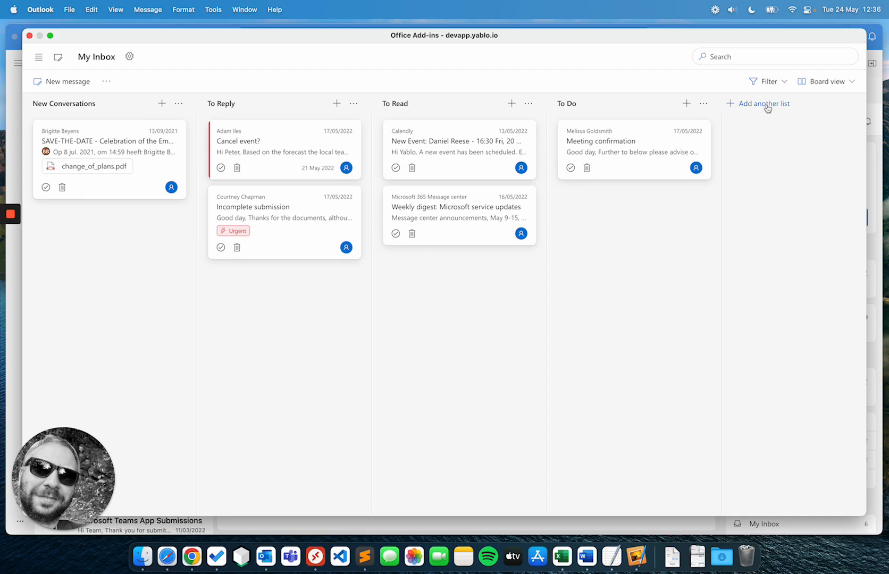
Create a 'Sign Documents' list and move the Meeting confirmation card into it.
{"action": "left_click", "coordinate": [763, 103]}
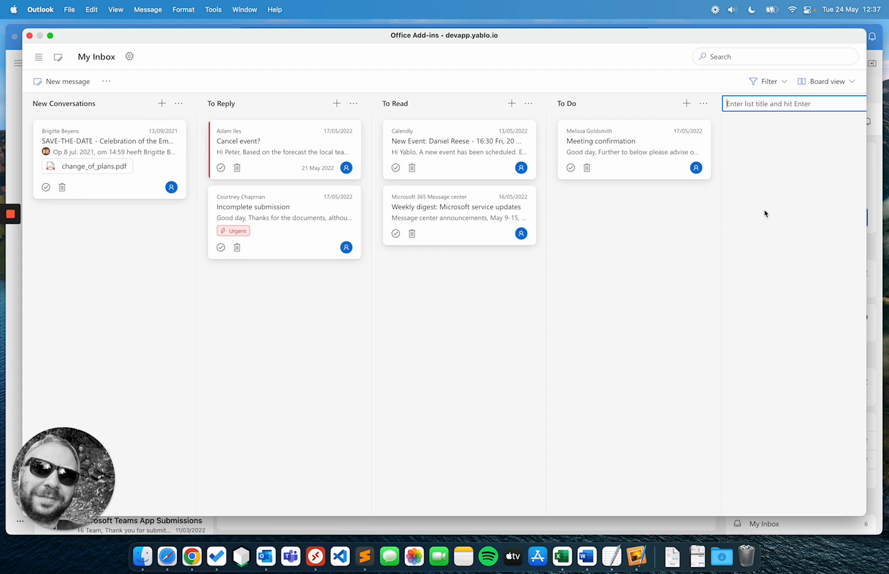
{"action": "type", "text": "Sign Documents"}
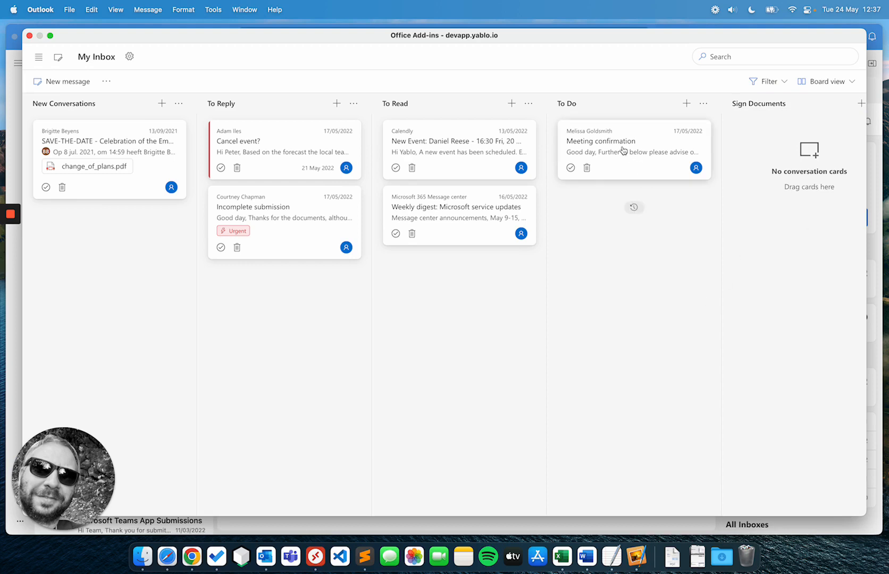
{"action": "left_click_drag", "start_coordinate": [624, 151], "coordinate": [800, 150]}
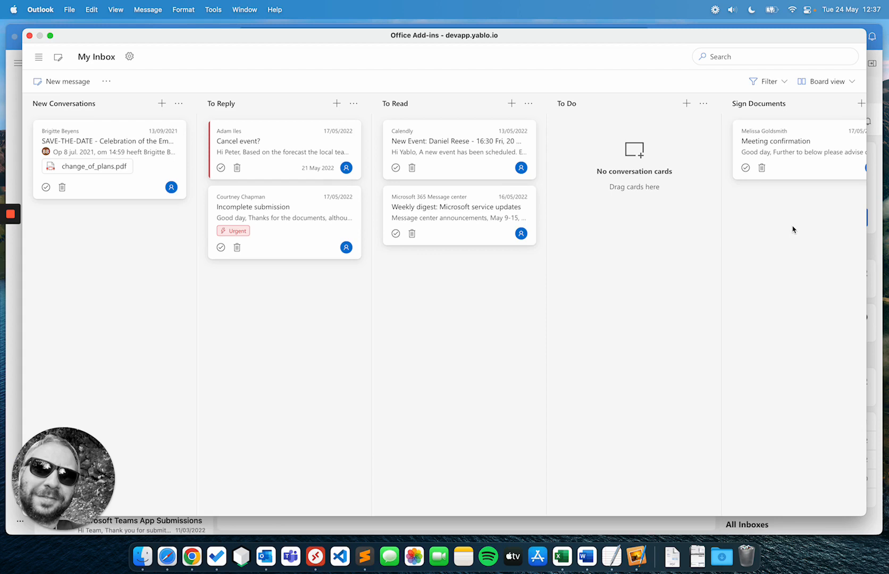
{"action": "mouse_move", "coordinate": [808, 208]}
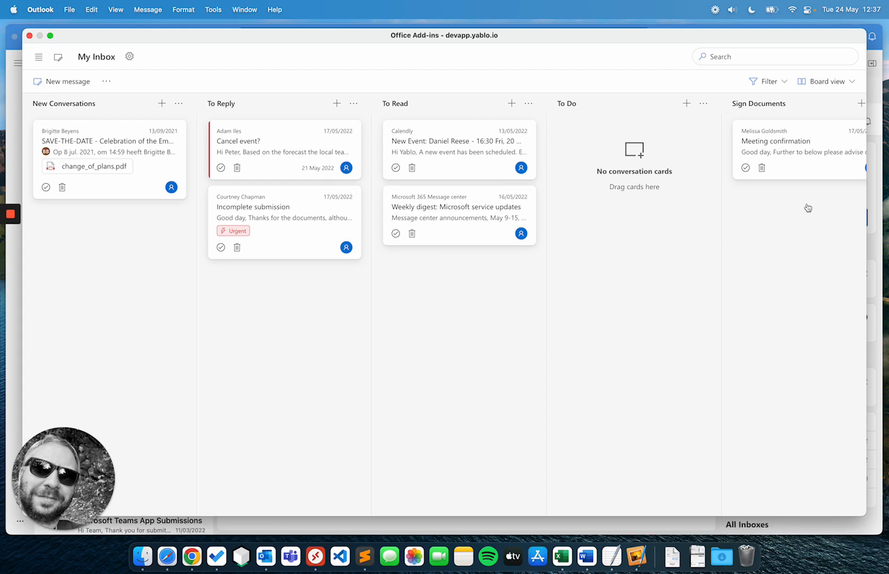
Group the board's cards by Priority from the Board view options.
{"action": "left_click", "coordinate": [829, 82]}
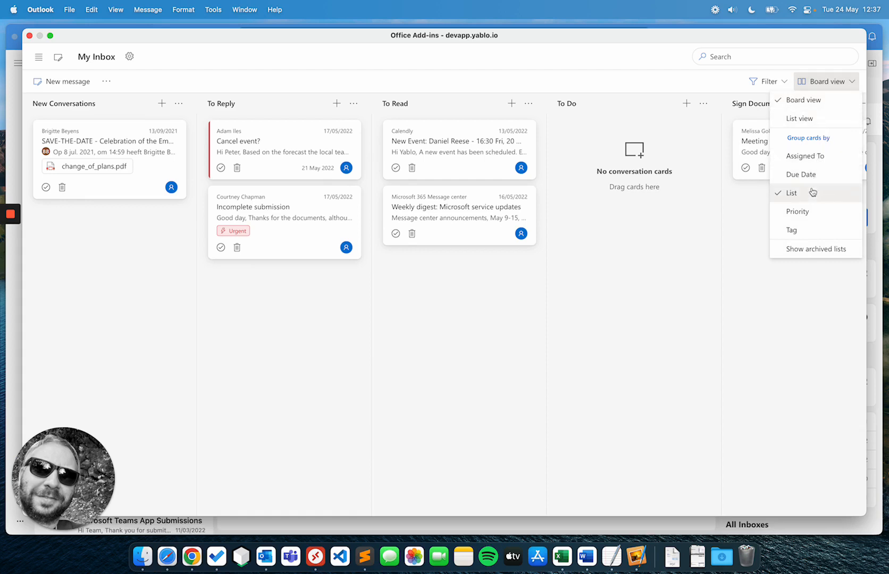
{"action": "mouse_move", "coordinate": [806, 216]}
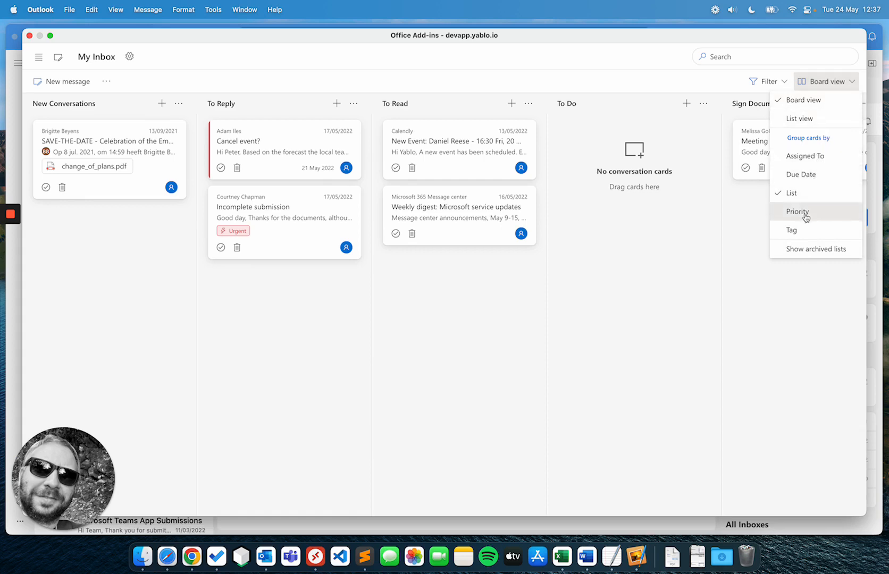
{"action": "left_click", "coordinate": [798, 211]}
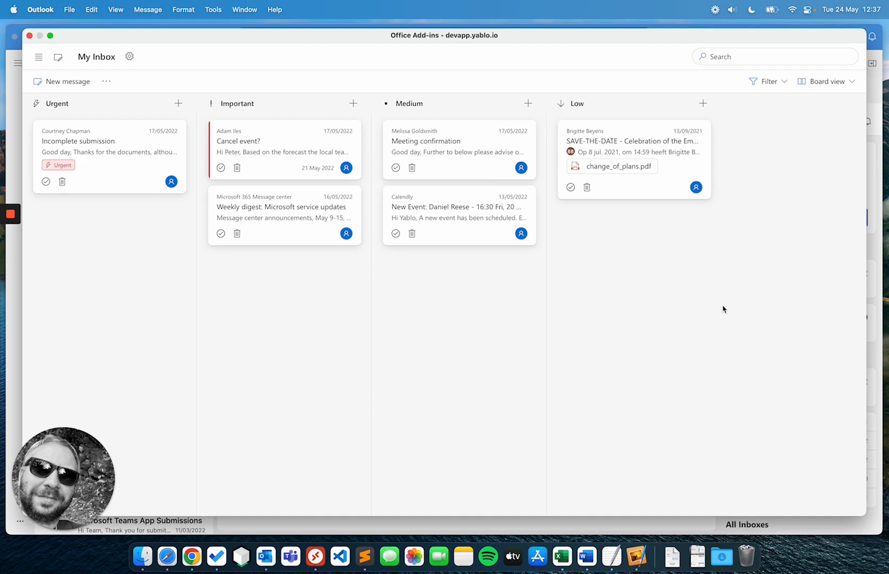
{"action": "mouse_move", "coordinate": [773, 127]}
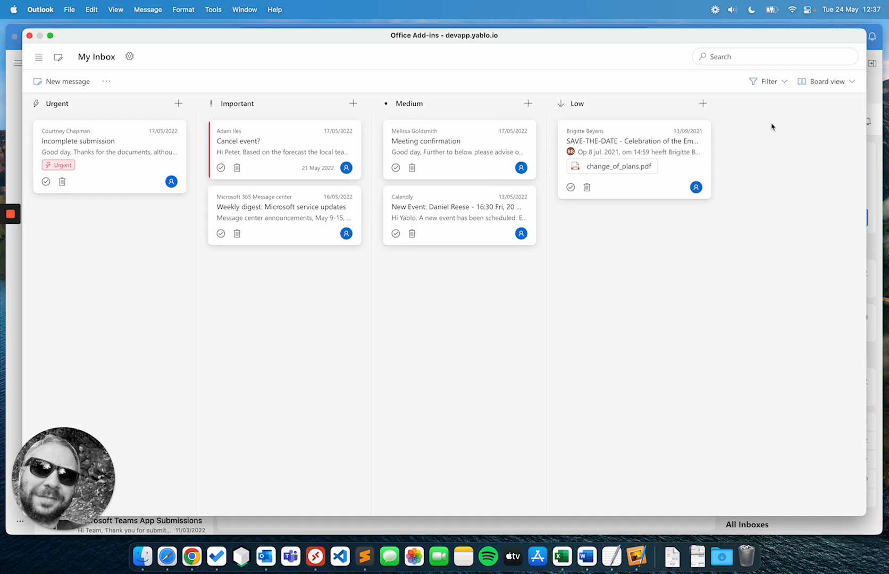
Filter the board by the To Reply list.
{"action": "left_click", "coordinate": [768, 81]}
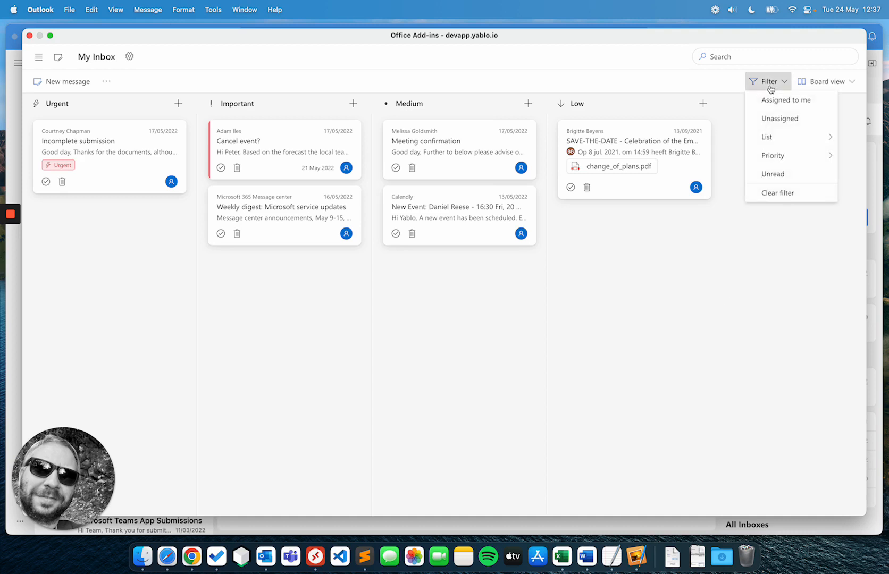
{"action": "mouse_move", "coordinate": [782, 100]}
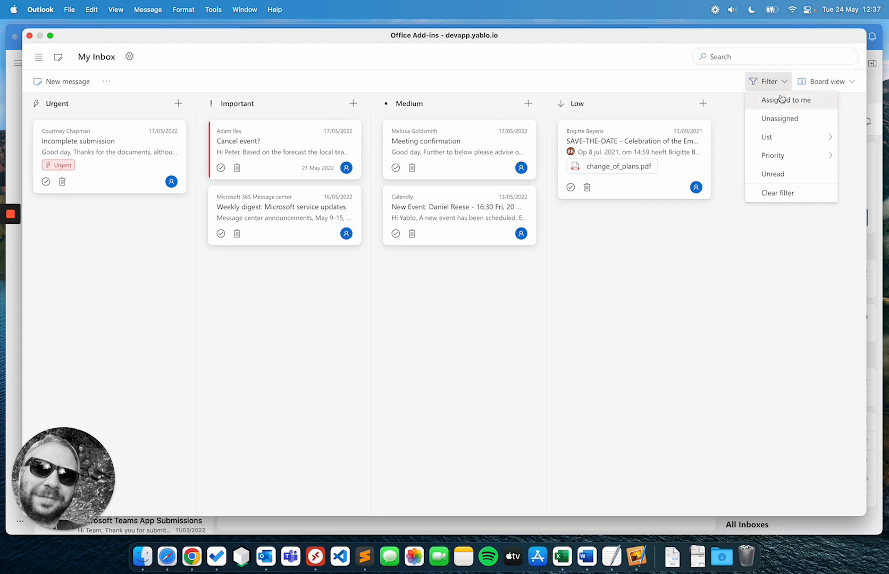
{"action": "mouse_move", "coordinate": [768, 137]}
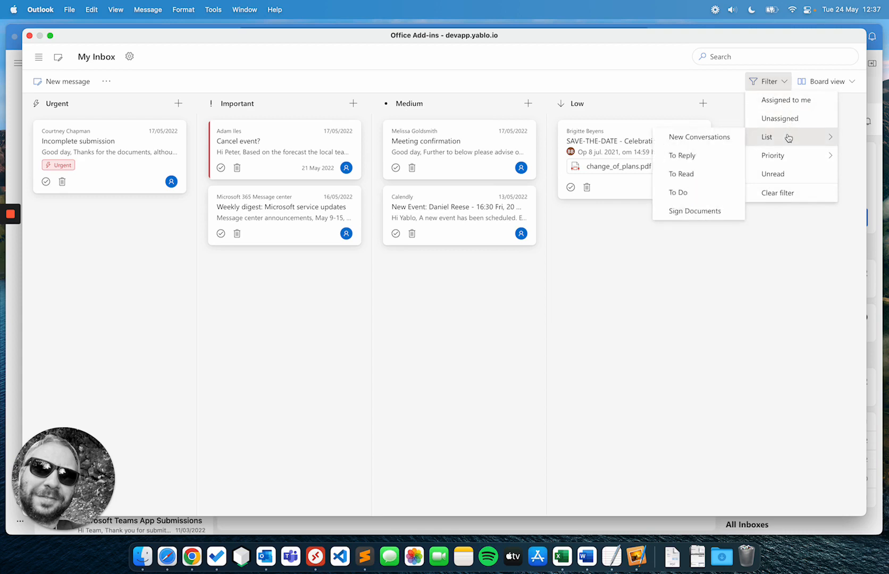
{"action": "mouse_move", "coordinate": [711, 159]}
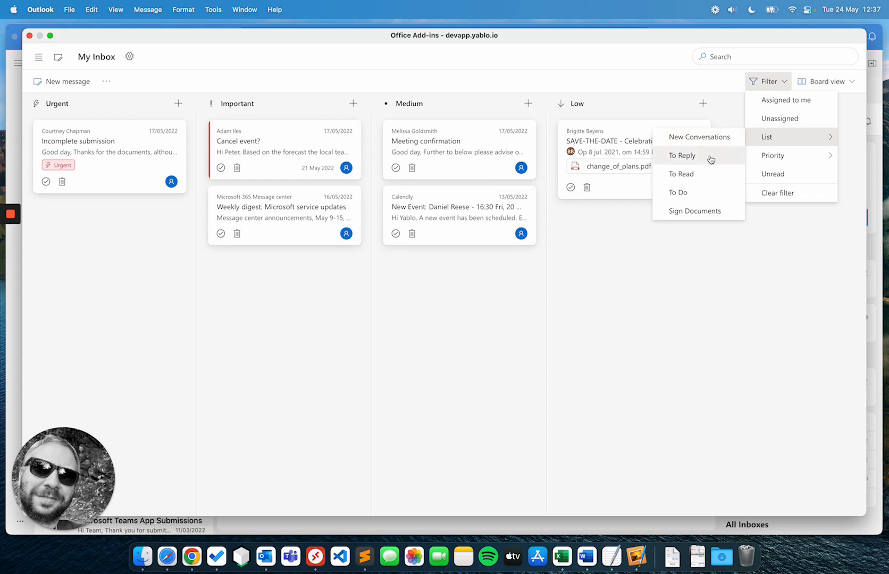
{"action": "left_click", "coordinate": [683, 156]}
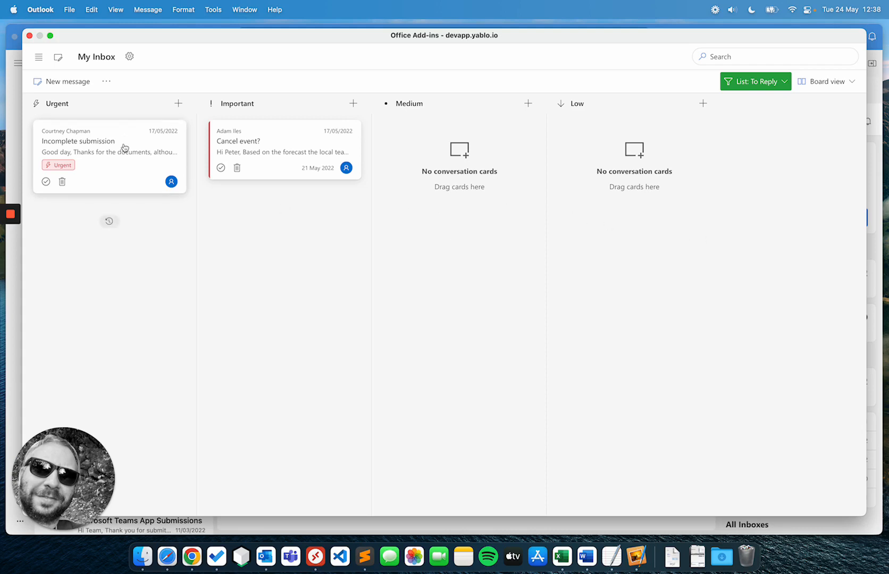
{"action": "left_click", "coordinate": [106, 141]}
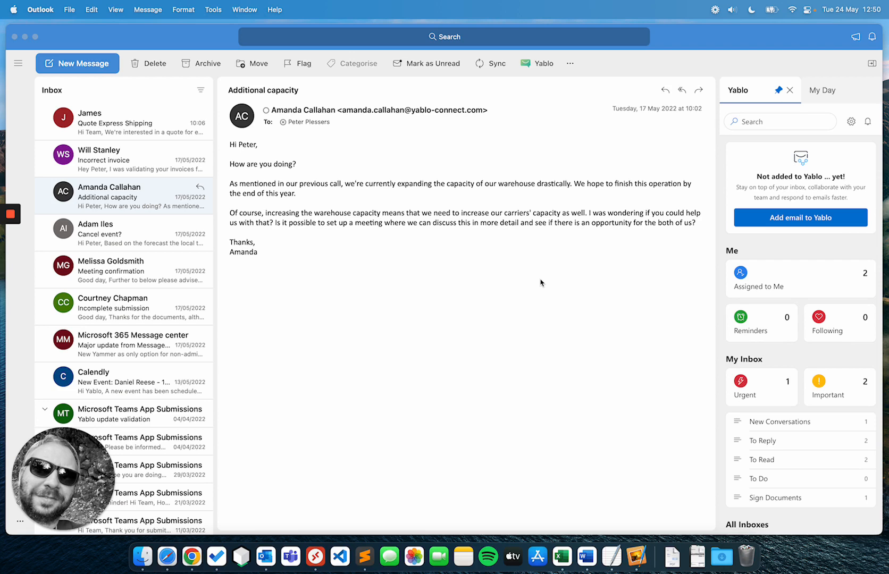
{"action": "mouse_move", "coordinate": [792, 247]}
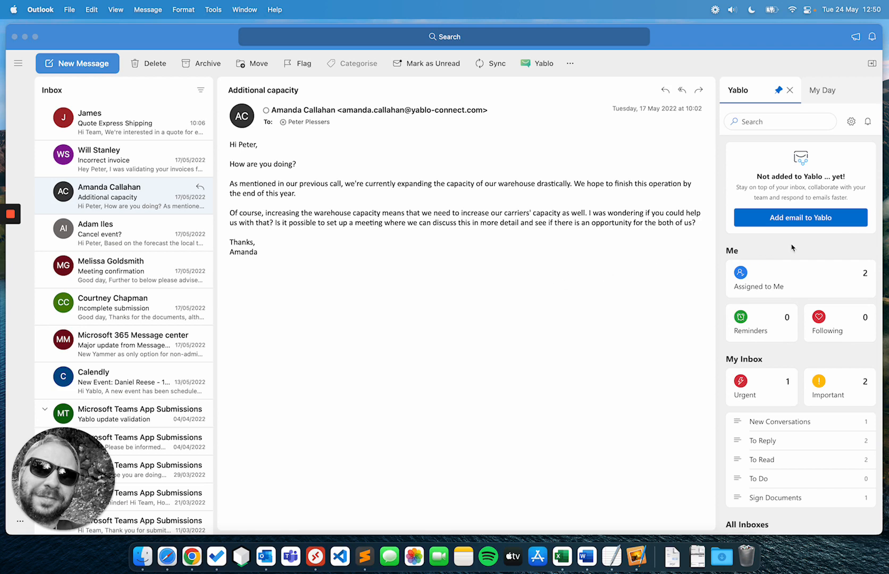
{"action": "mouse_move", "coordinate": [797, 225]}
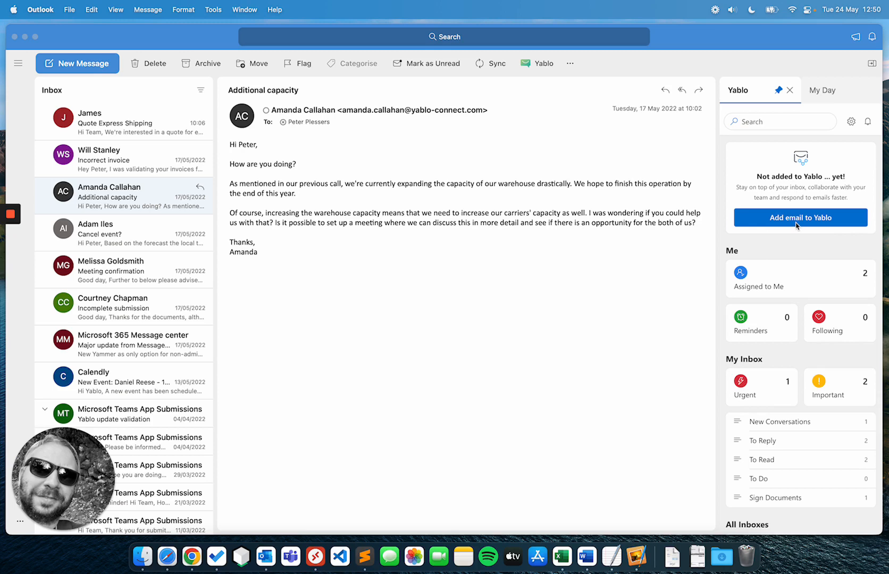
Add the Additional capacity email to Yablo.
{"action": "left_click", "coordinate": [801, 218]}
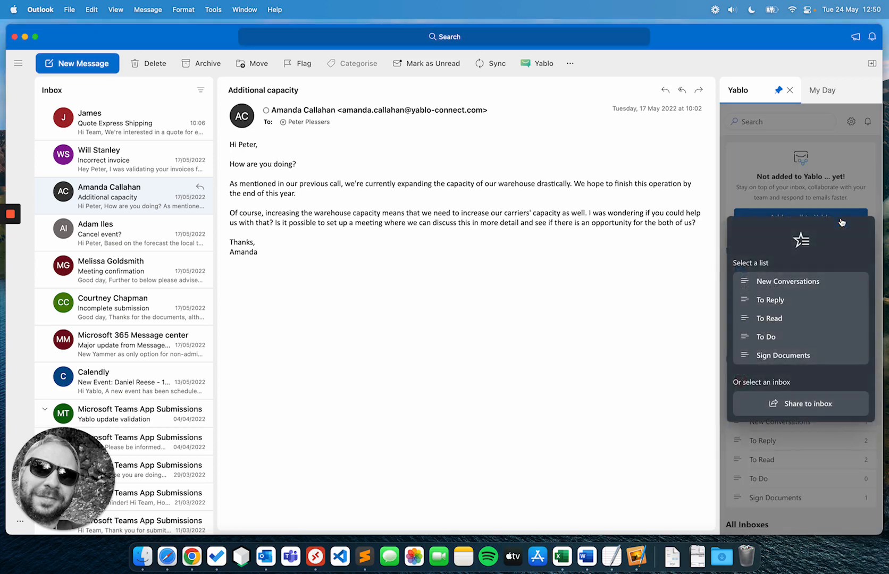
{"action": "mouse_move", "coordinate": [822, 256]}
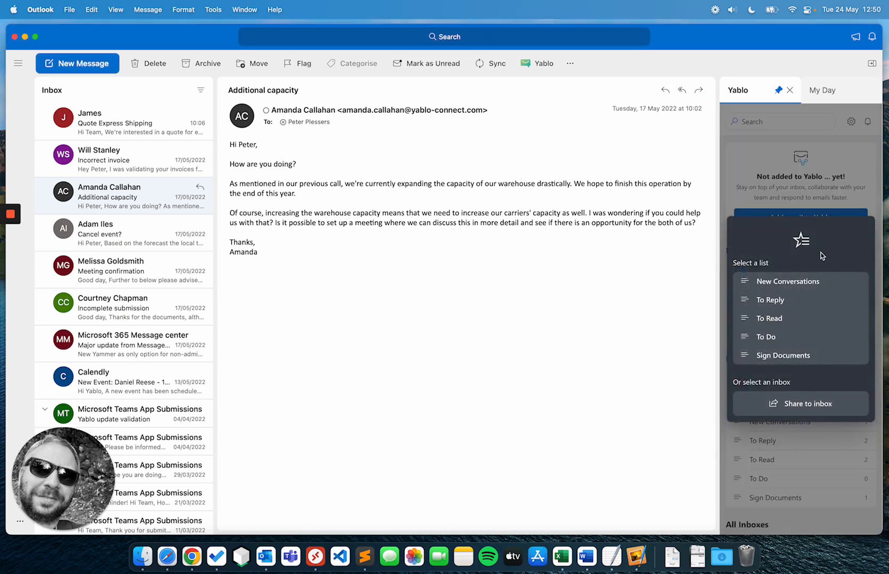
{"action": "mouse_move", "coordinate": [814, 300]}
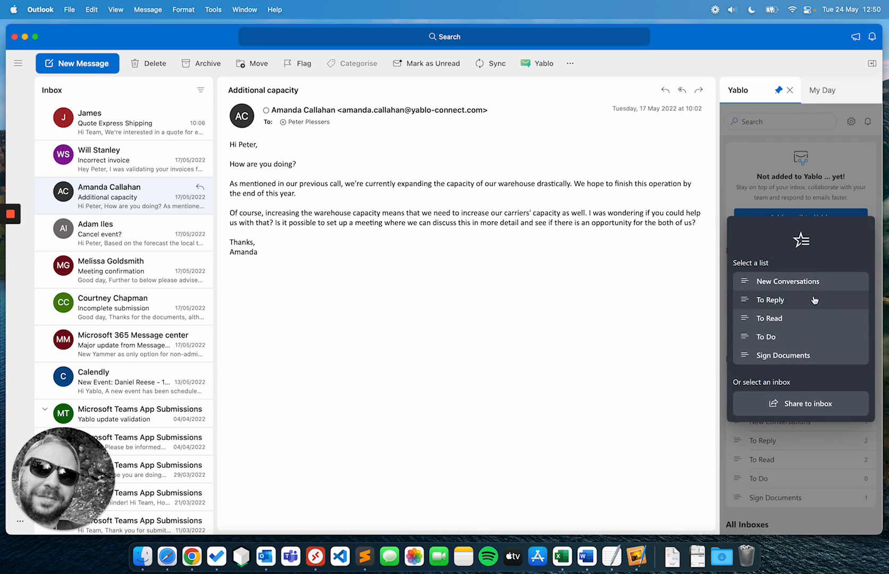
{"action": "mouse_move", "coordinate": [814, 303]}
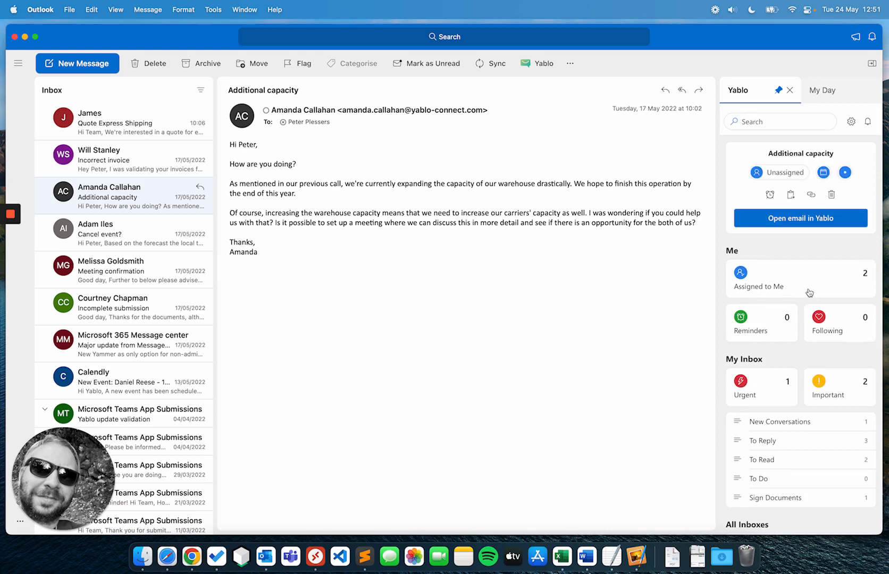
{"action": "mouse_move", "coordinate": [811, 283]}
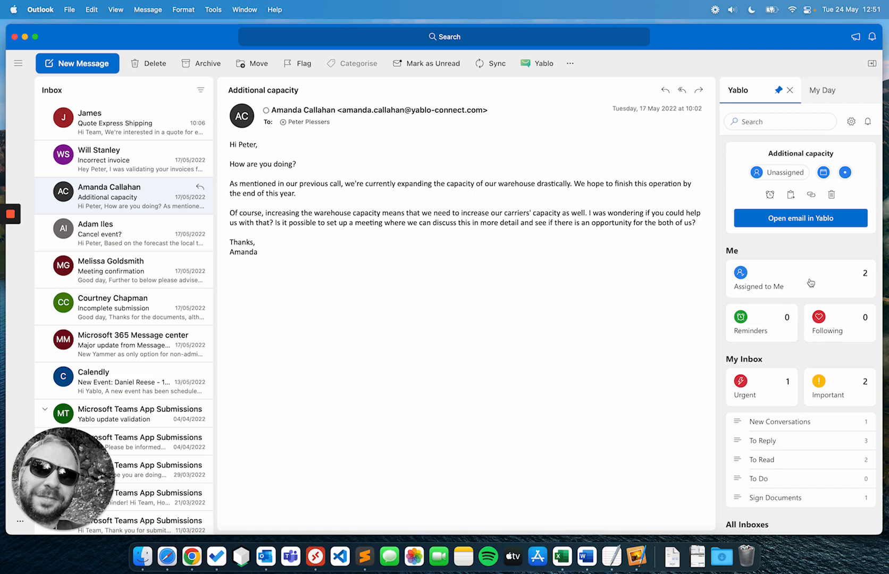
{"action": "scroll", "scroll_direction": "down", "scroll_amount": 3}
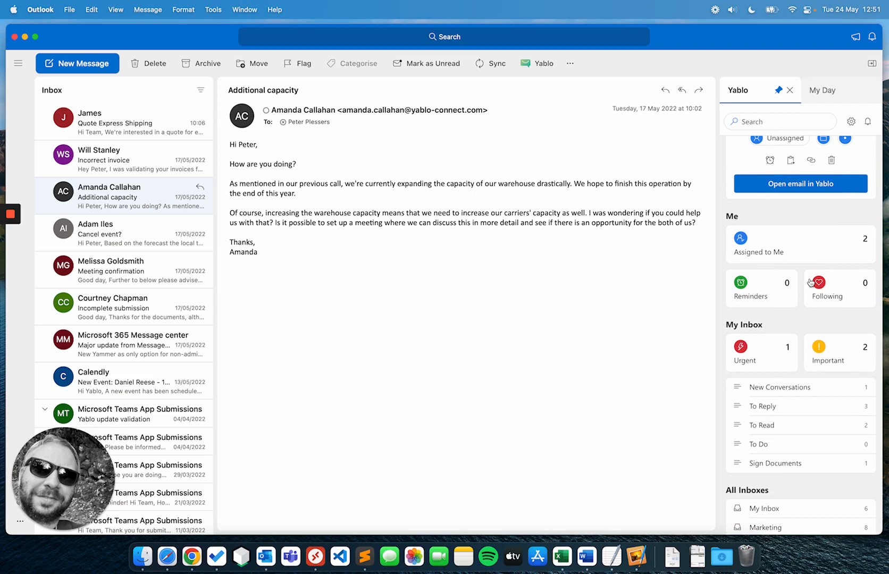
{"action": "mouse_move", "coordinate": [787, 407]}
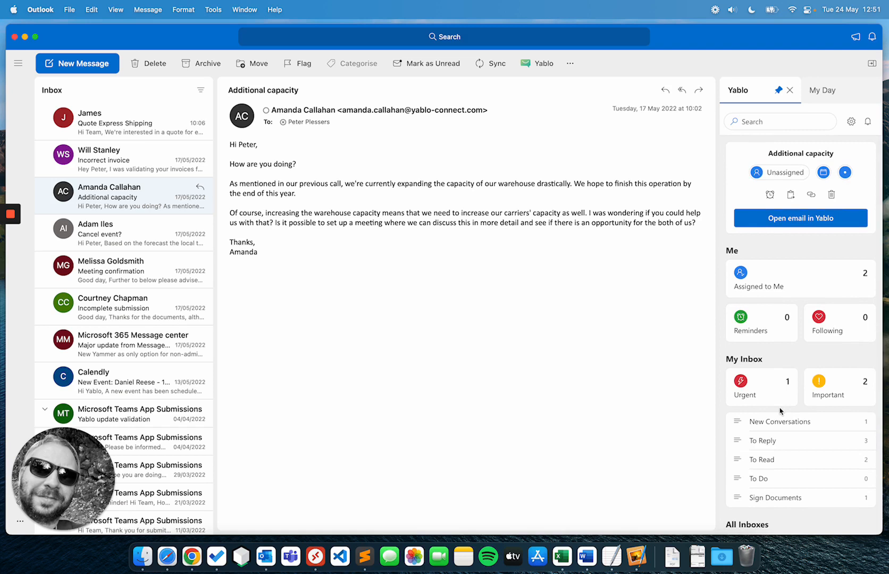
{"action": "mouse_move", "coordinate": [805, 393]}
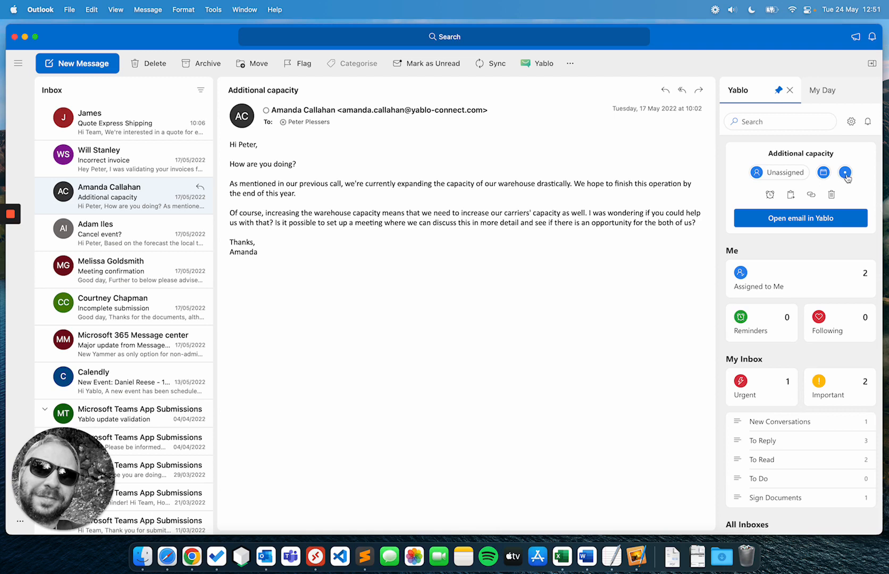
Set the Additional capacity email's priority to Urgent.
{"action": "left_click", "coordinate": [846, 172]}
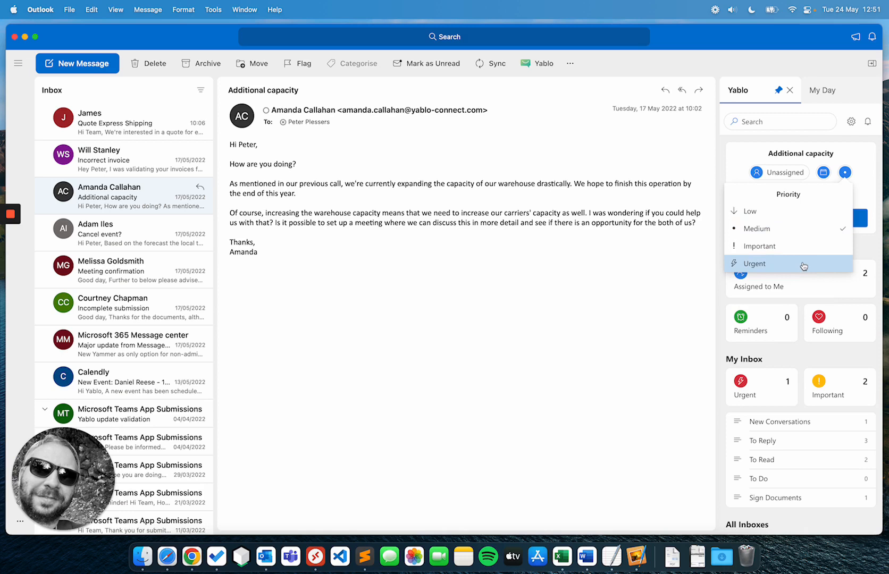
{"action": "left_click", "coordinate": [753, 264]}
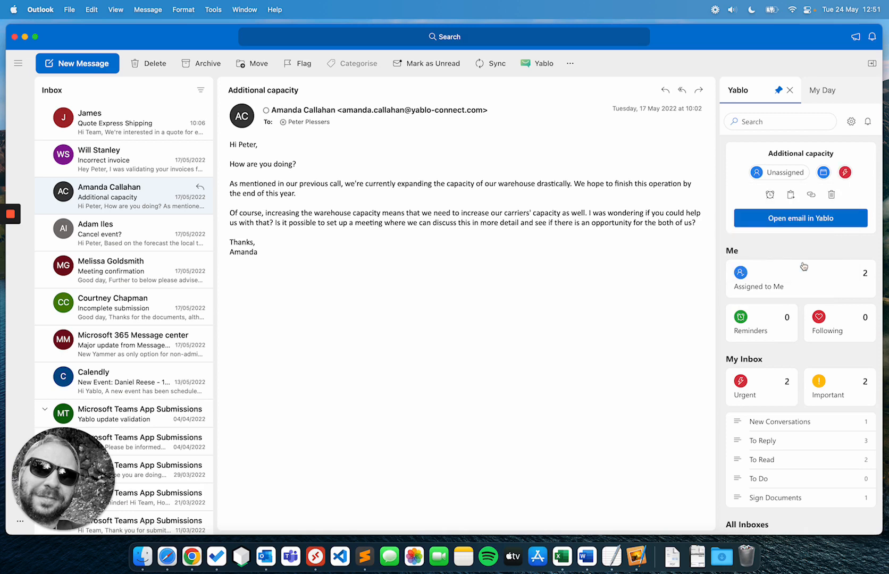
{"action": "mouse_move", "coordinate": [786, 300]}
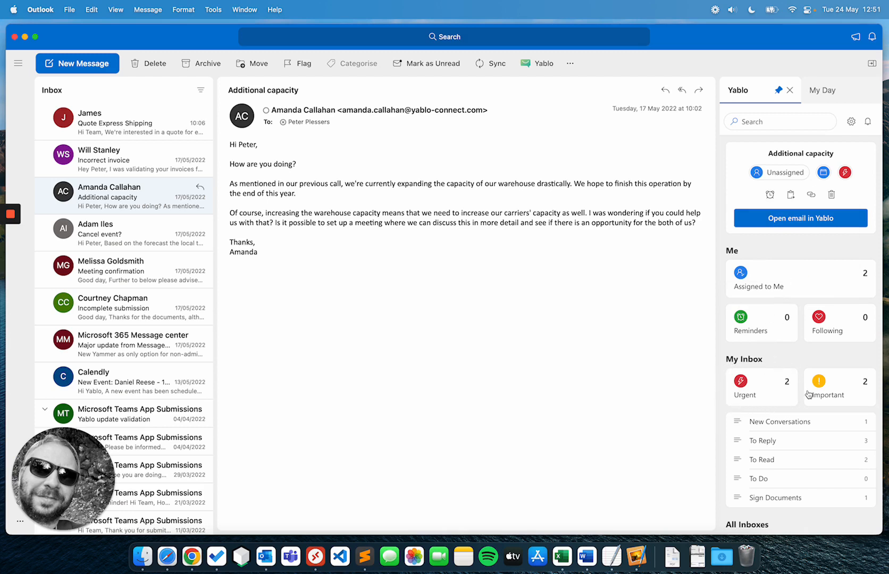
{"action": "mouse_move", "coordinate": [794, 385]}
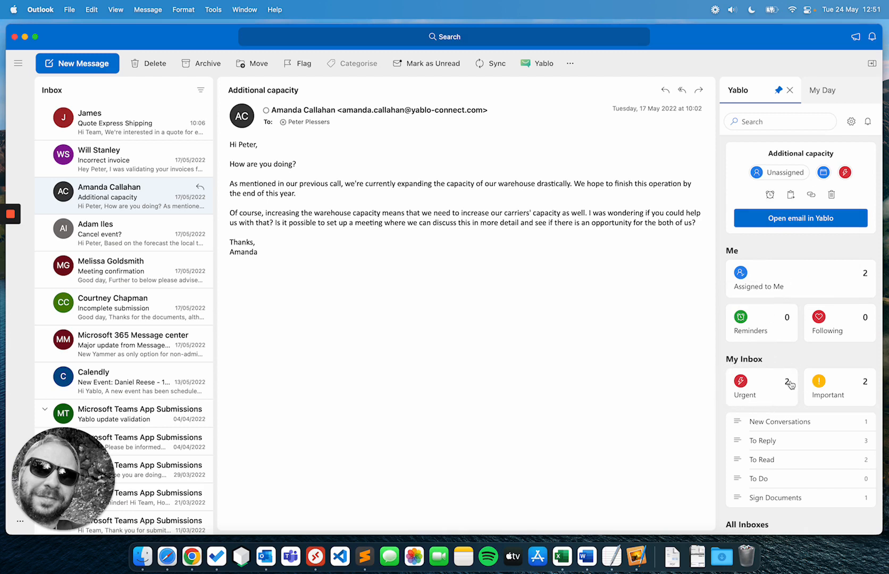
{"action": "mouse_move", "coordinate": [748, 410]}
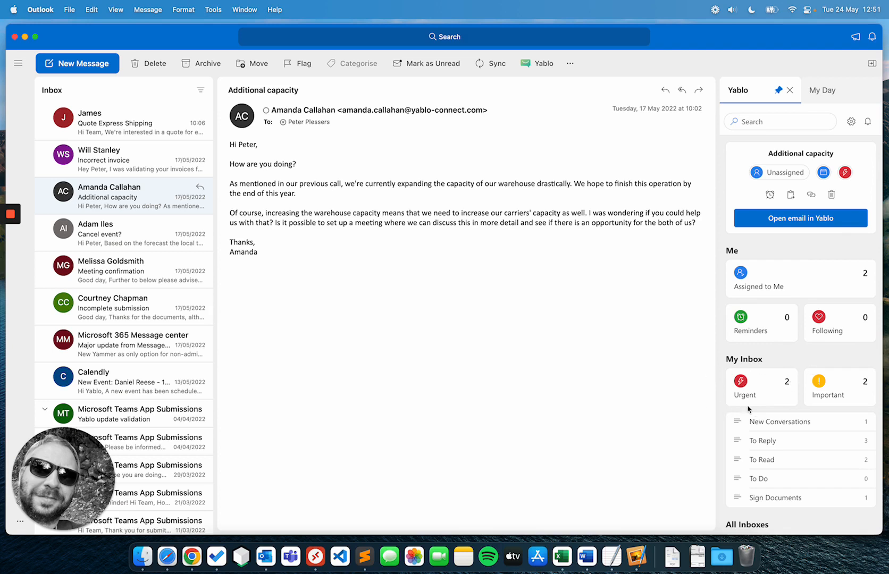
{"action": "mouse_move", "coordinate": [764, 395]}
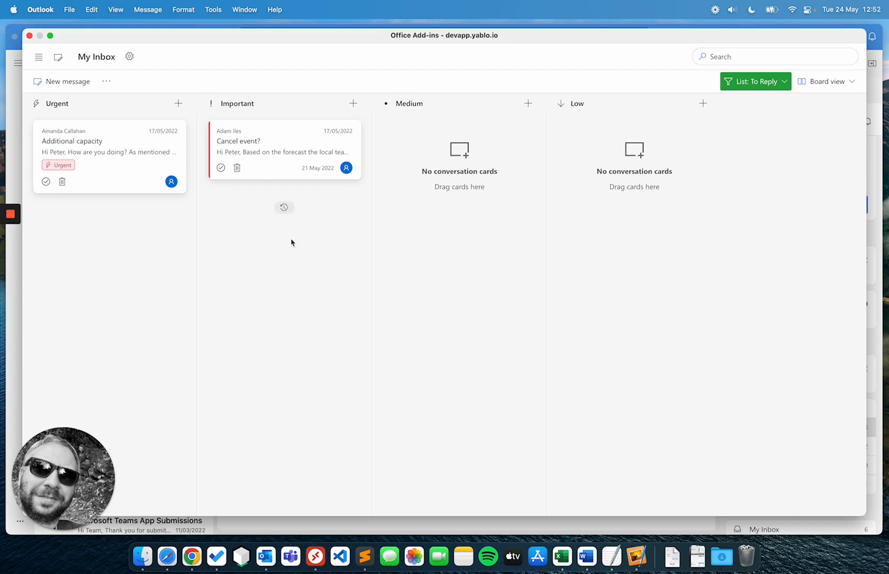
Open the Additional capacity conversation, start a reply, and show message templates.
{"action": "left_click", "coordinate": [72, 141]}
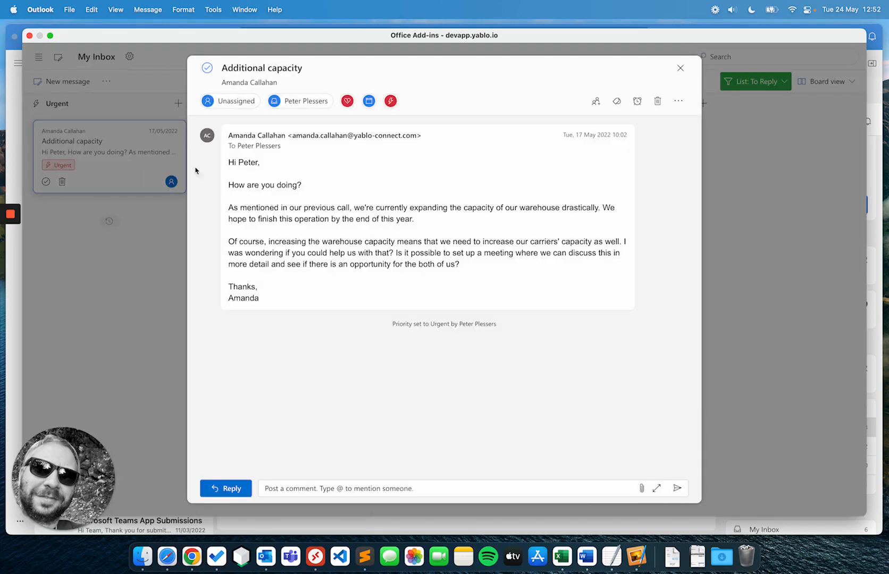
{"action": "mouse_move", "coordinate": [226, 491]}
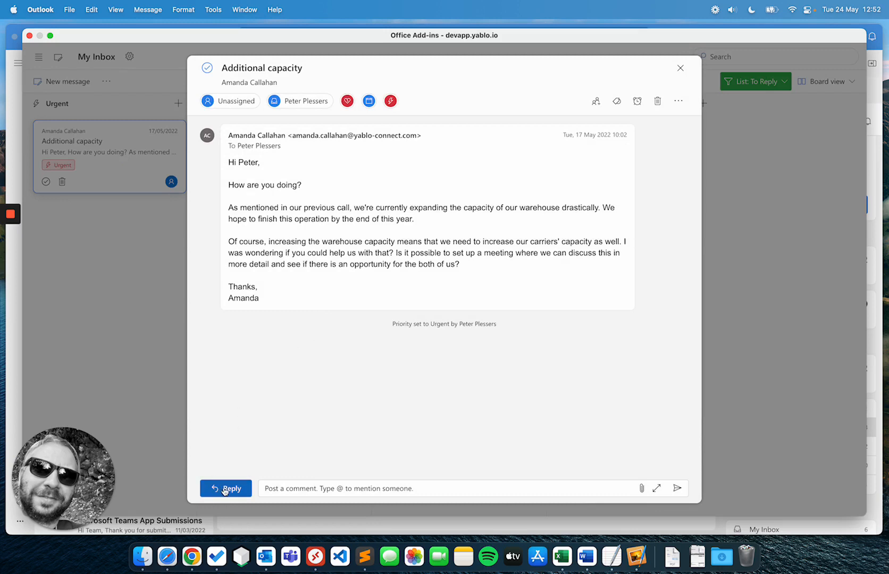
{"action": "left_click", "coordinate": [226, 488]}
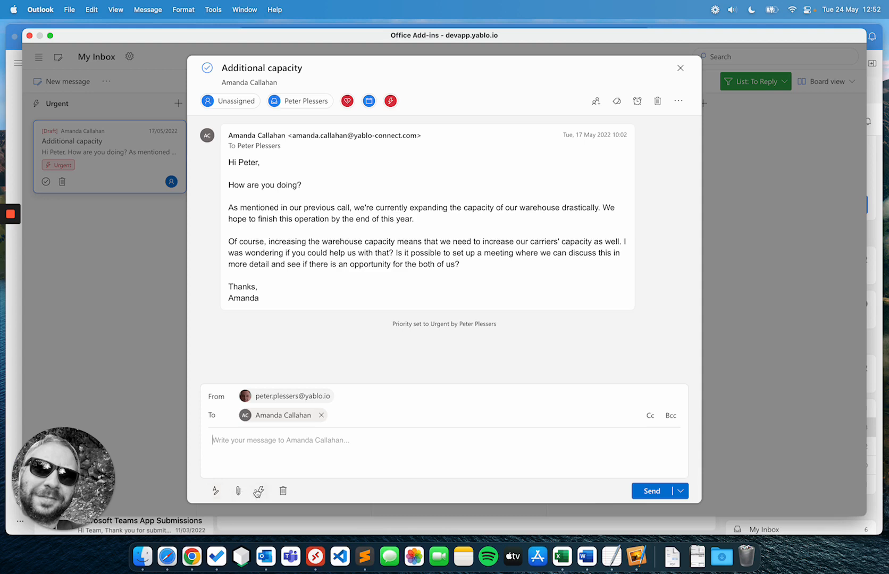
{"action": "left_click", "coordinate": [259, 492]}
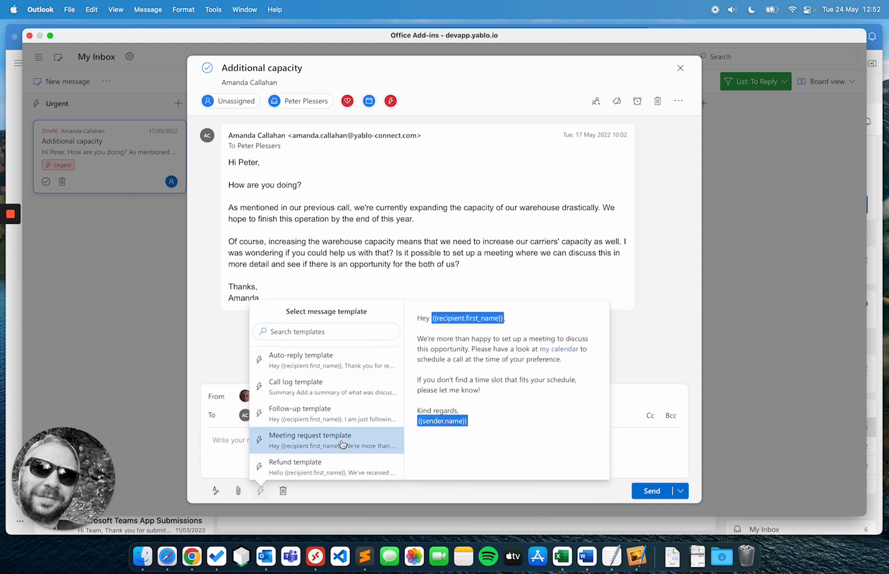
Insert the Meeting request template into the reply.
{"action": "left_click", "coordinate": [310, 438]}
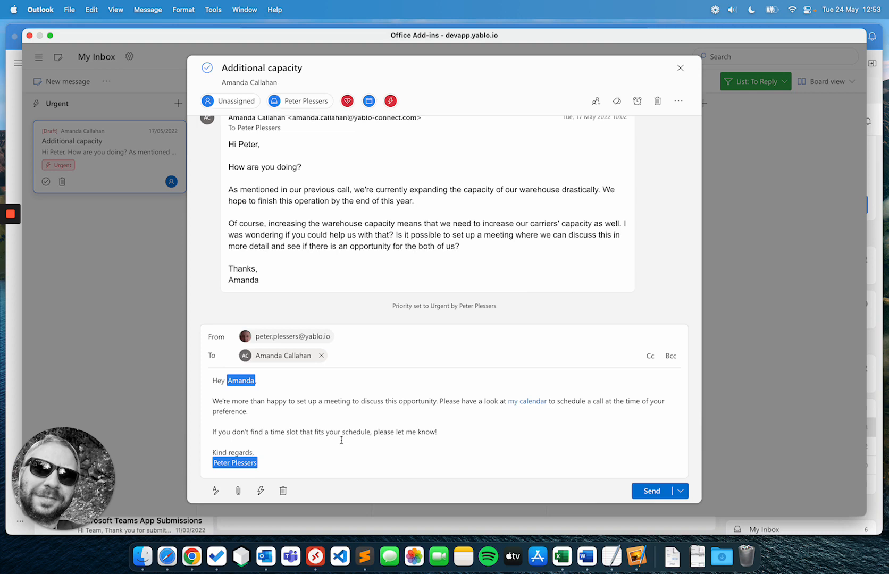
{"action": "mouse_move", "coordinate": [681, 495]}
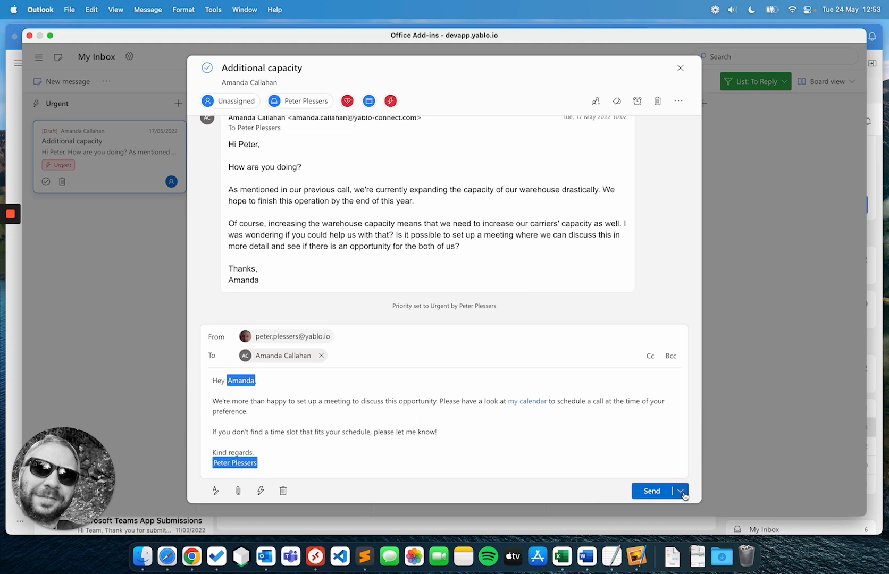
Send the reply using Send & Set reminder.
{"action": "left_click", "coordinate": [683, 492]}
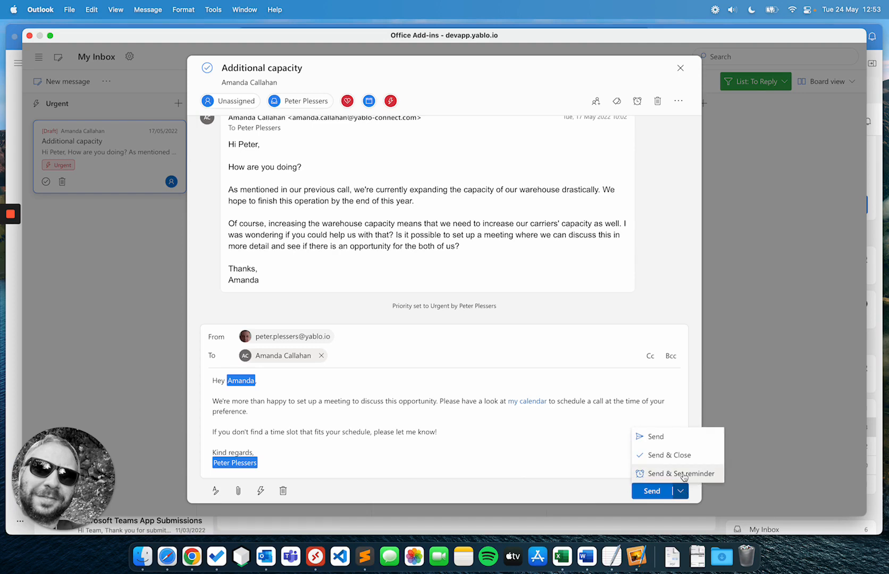
{"action": "left_click", "coordinate": [681, 473]}
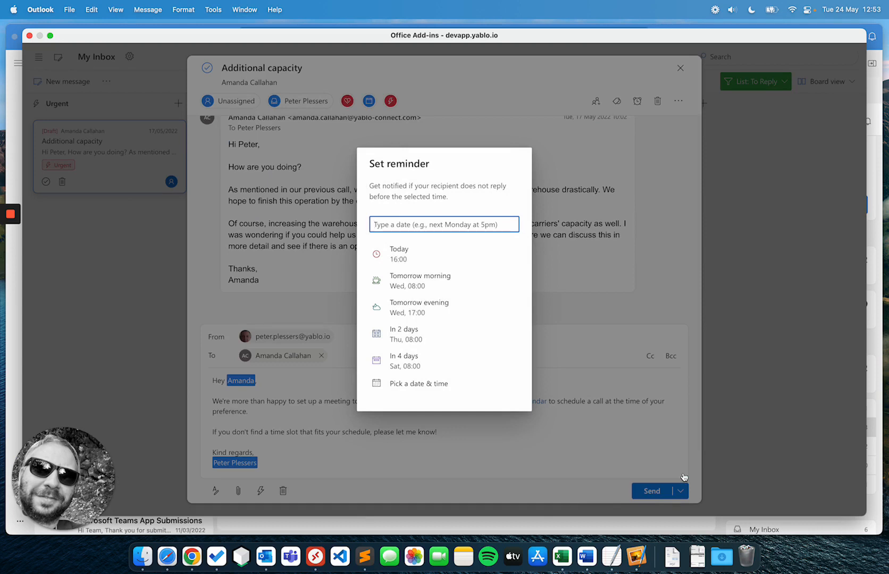
{"action": "mouse_move", "coordinate": [515, 293]}
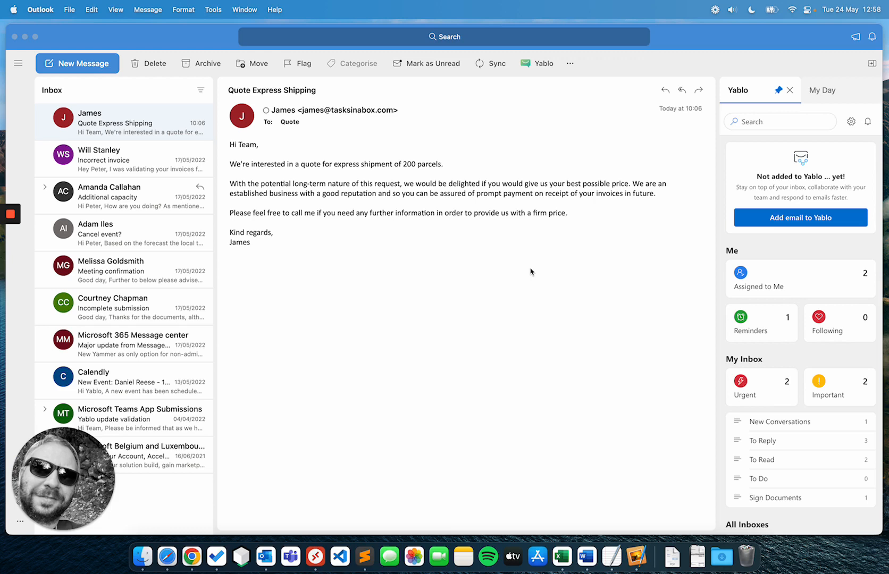
{"action": "mouse_move", "coordinate": [742, 245]}
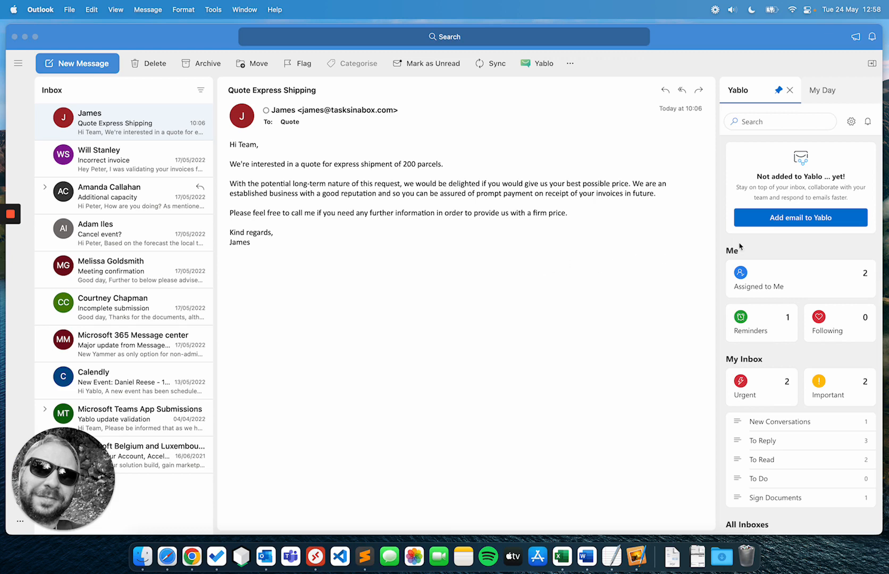
{"action": "mouse_move", "coordinate": [797, 218]}
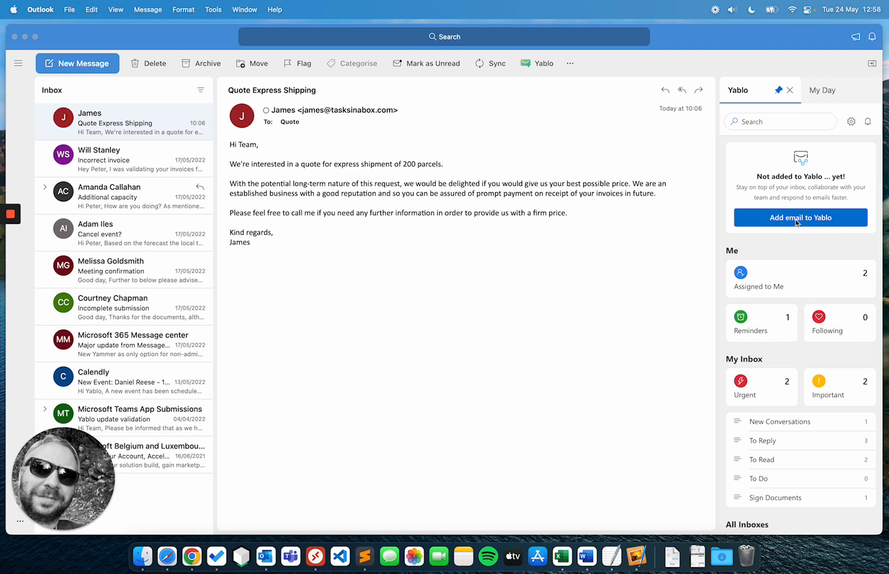
Add Quote Express Shipping to Yablo, assign it to myself, and open it.
{"action": "left_click", "coordinate": [801, 217]}
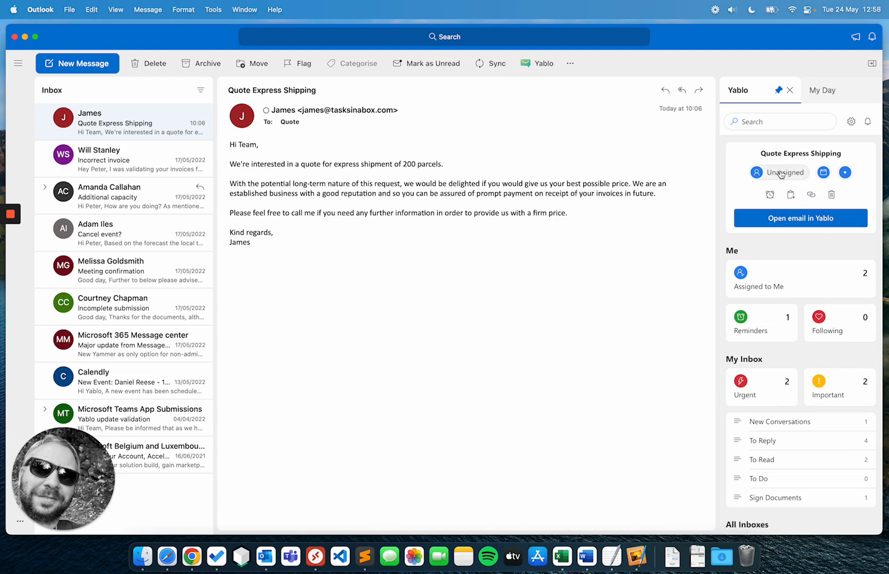
{"action": "mouse_move", "coordinate": [781, 172]}
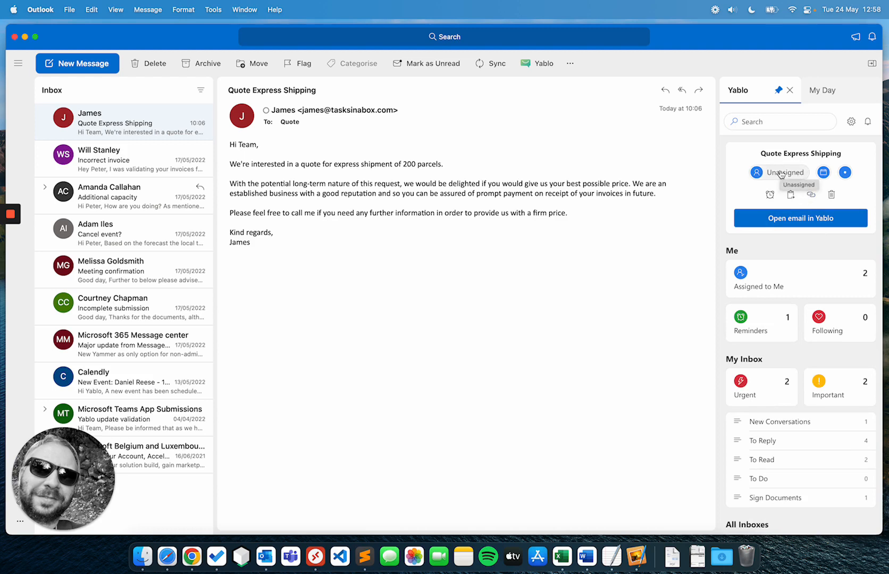
{"action": "left_click", "coordinate": [781, 172]}
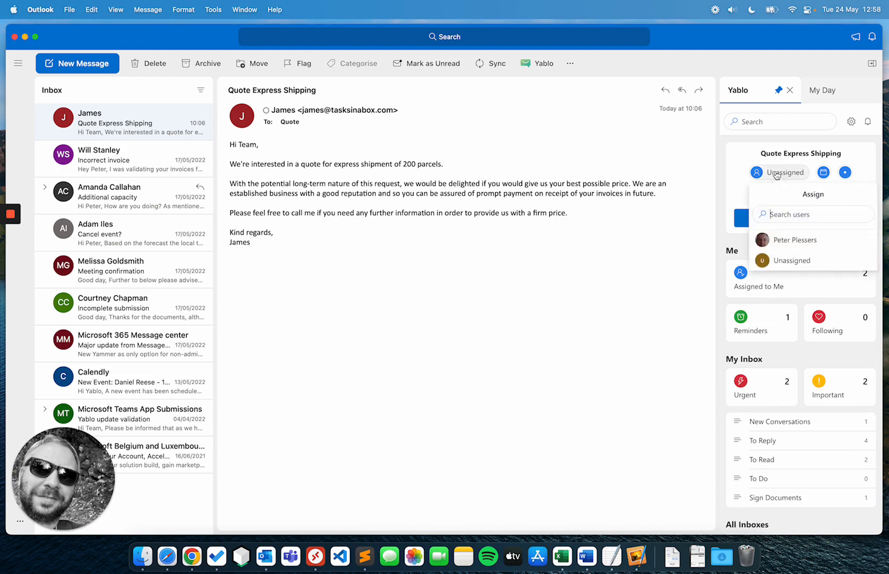
{"action": "mouse_move", "coordinate": [794, 241]}
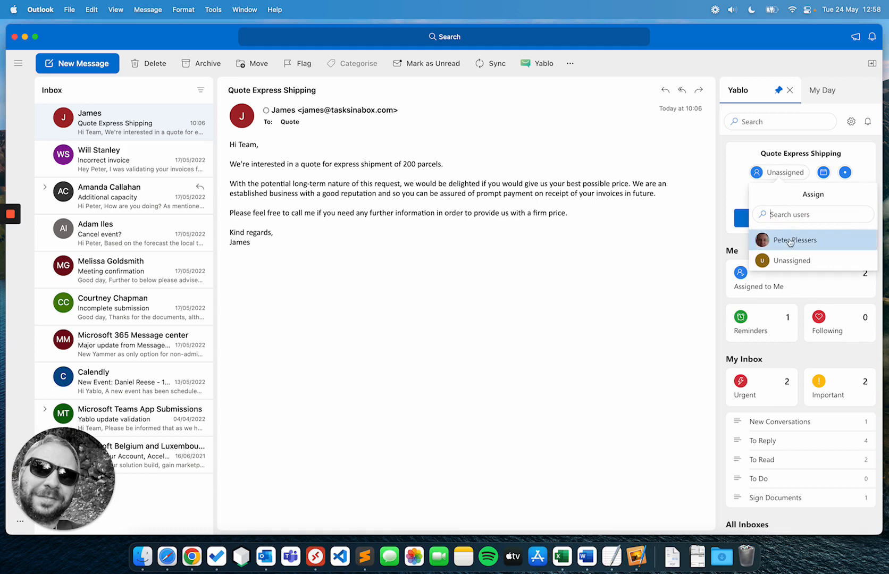
{"action": "left_click", "coordinate": [794, 240]}
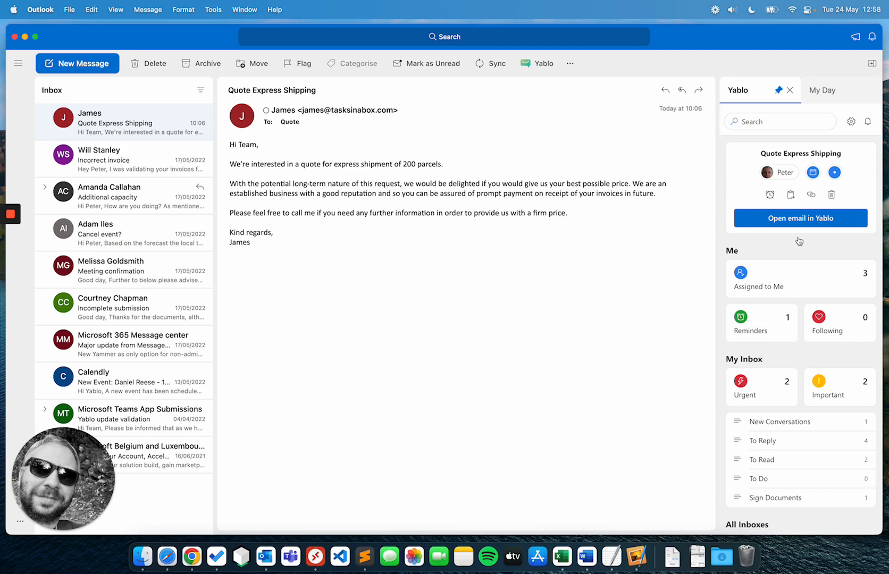
{"action": "left_click", "coordinate": [801, 218]}
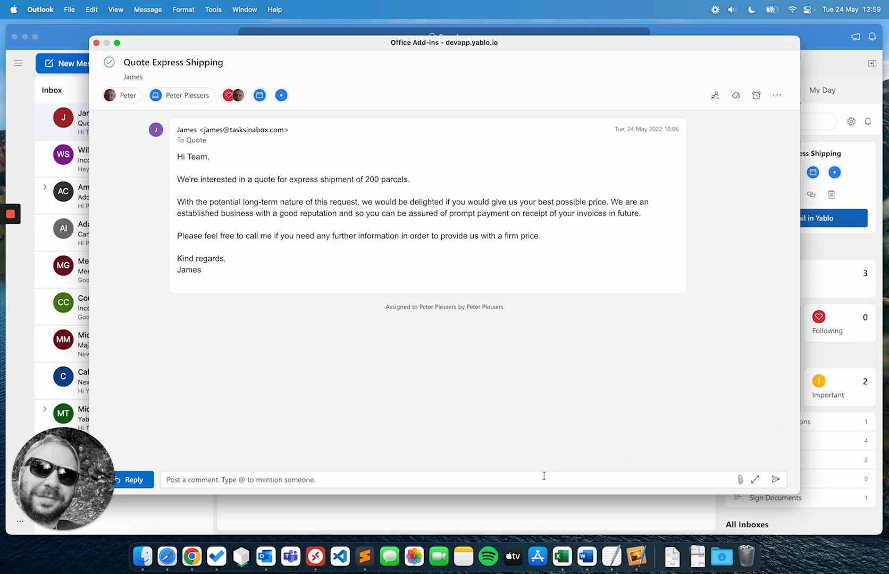
{"action": "left_click", "coordinate": [524, 480]}
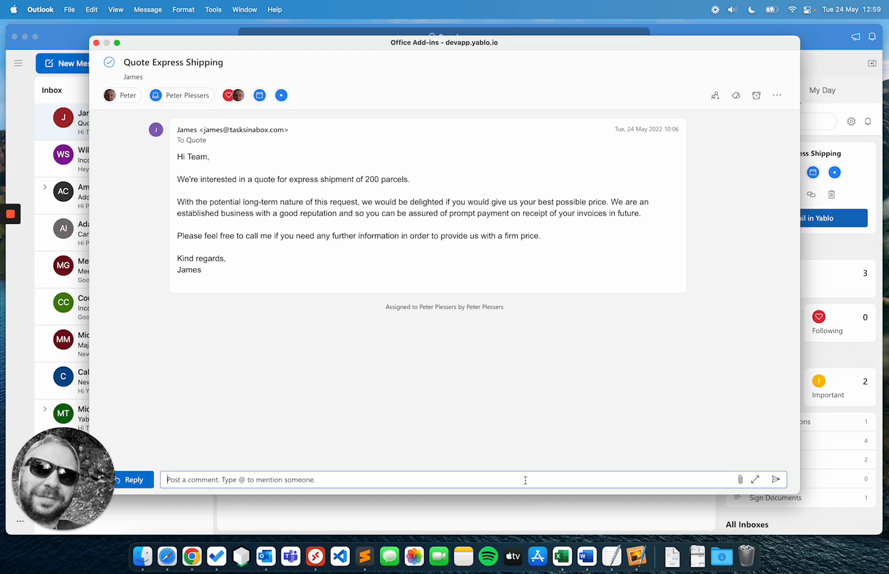
{"action": "type", "text": "@rach"}
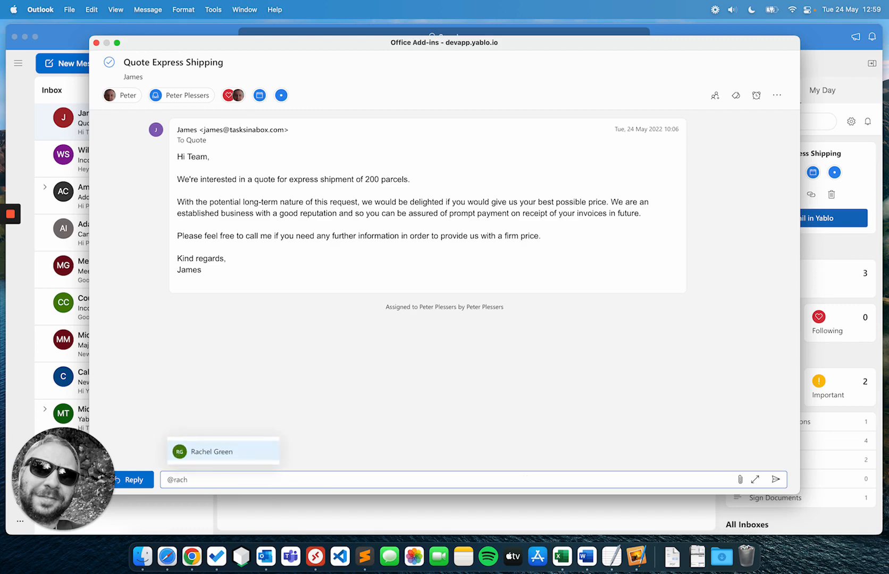
{"action": "left_click", "coordinate": [223, 452]}
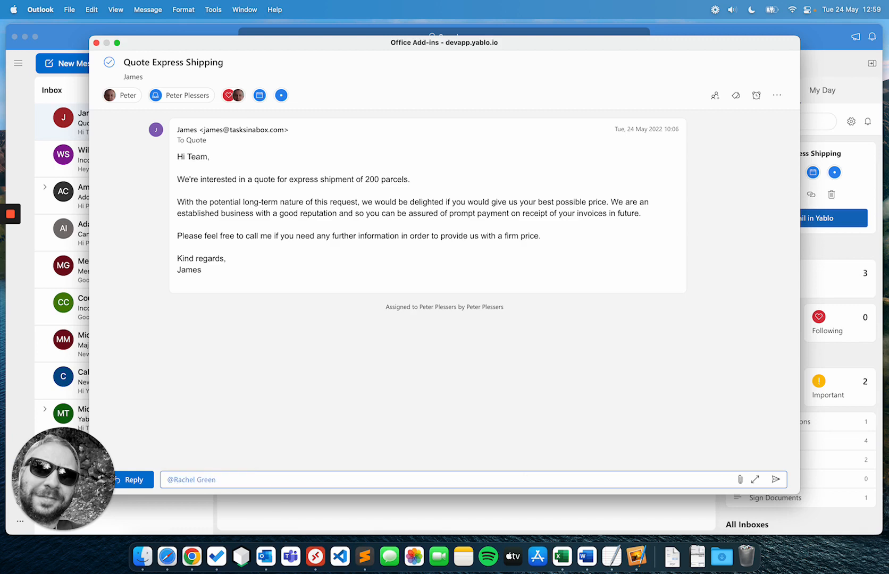
{"action": "type", "text": "Can you take ow"}
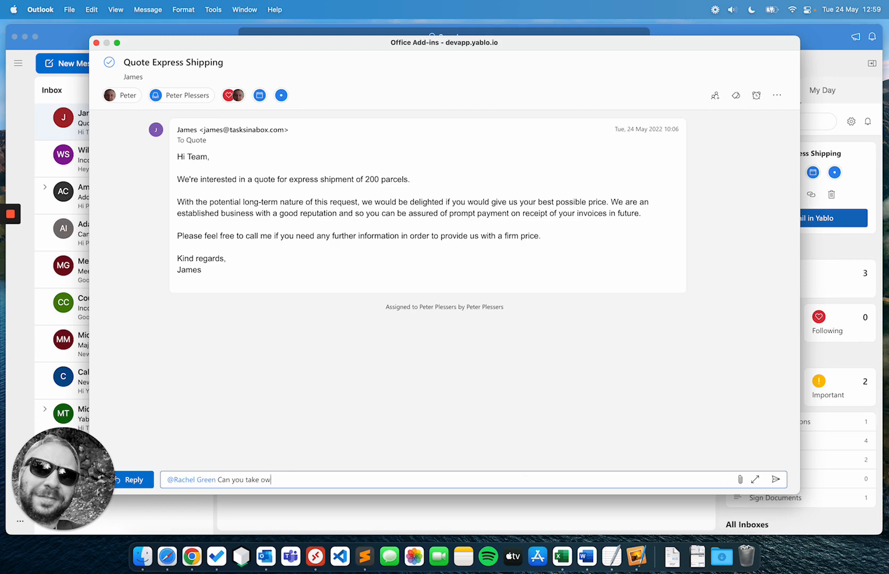
{"action": "type", "text": "nership of this one"}
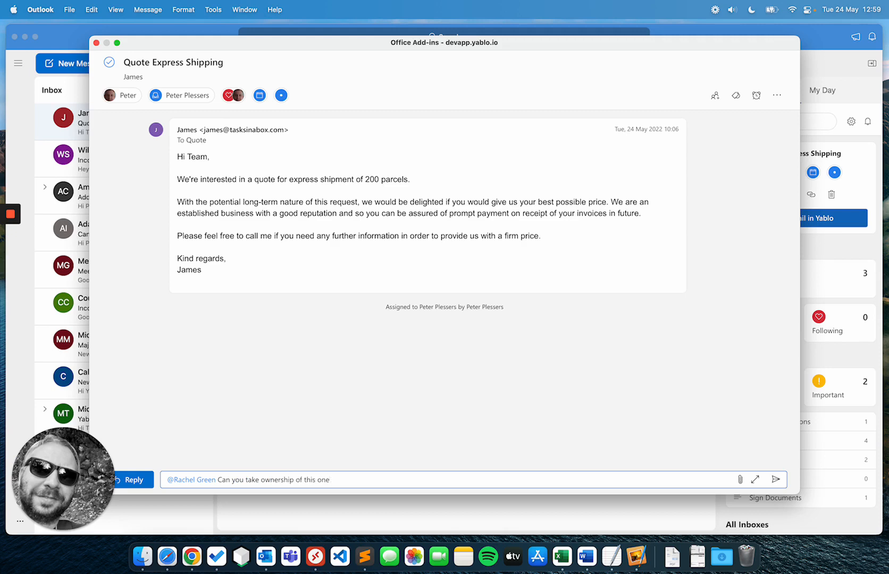
{"action": "left_click", "coordinate": [777, 479]}
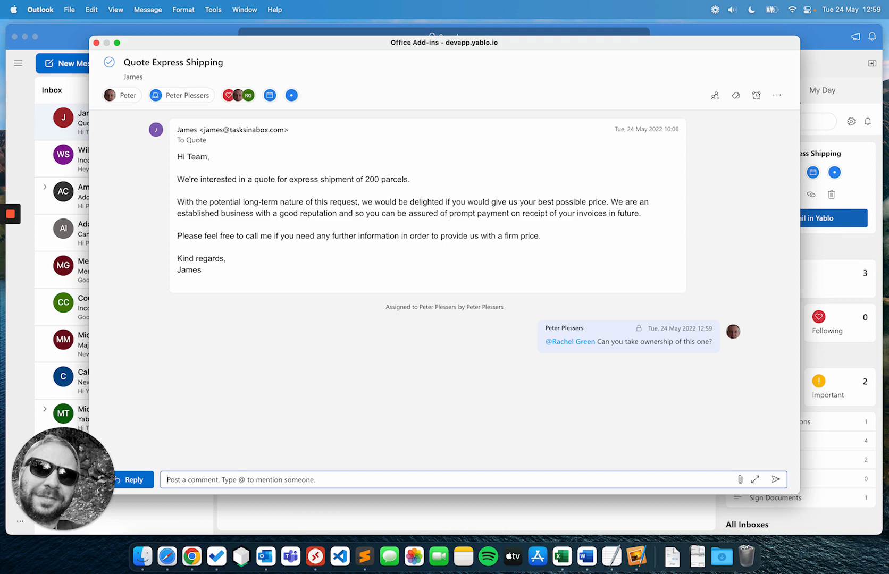
{"action": "mouse_move", "coordinate": [471, 375]}
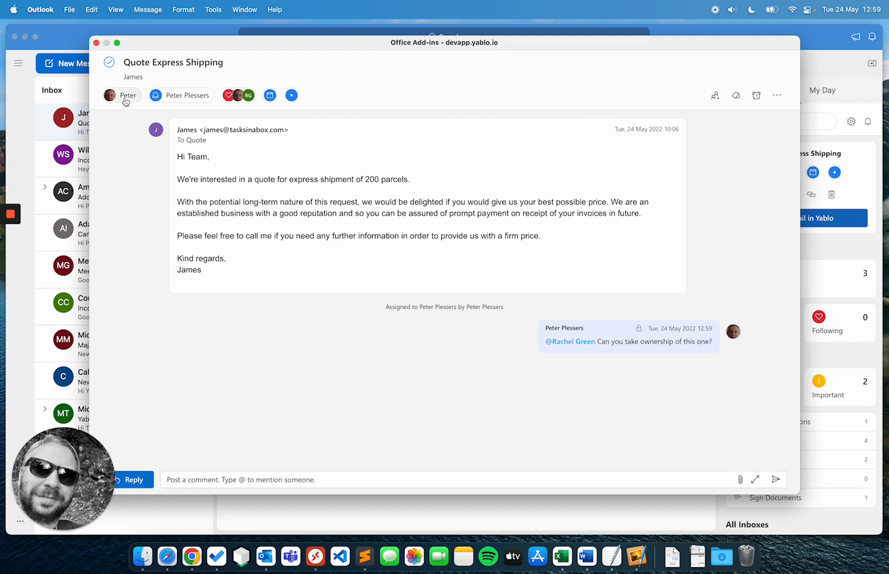
Reassign the shipping quote conversation to another teammate from the assignee dropdown.
{"action": "left_click", "coordinate": [121, 95]}
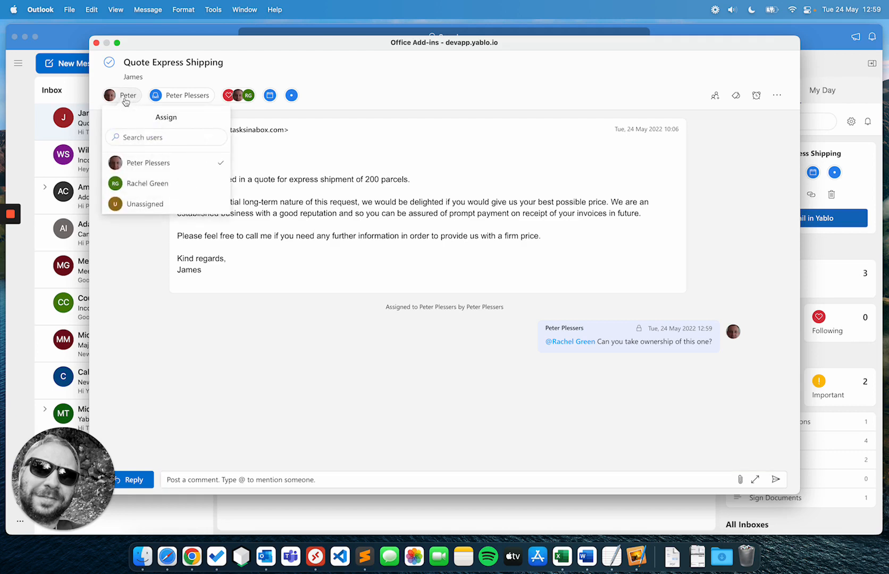
{"action": "mouse_move", "coordinate": [174, 184]}
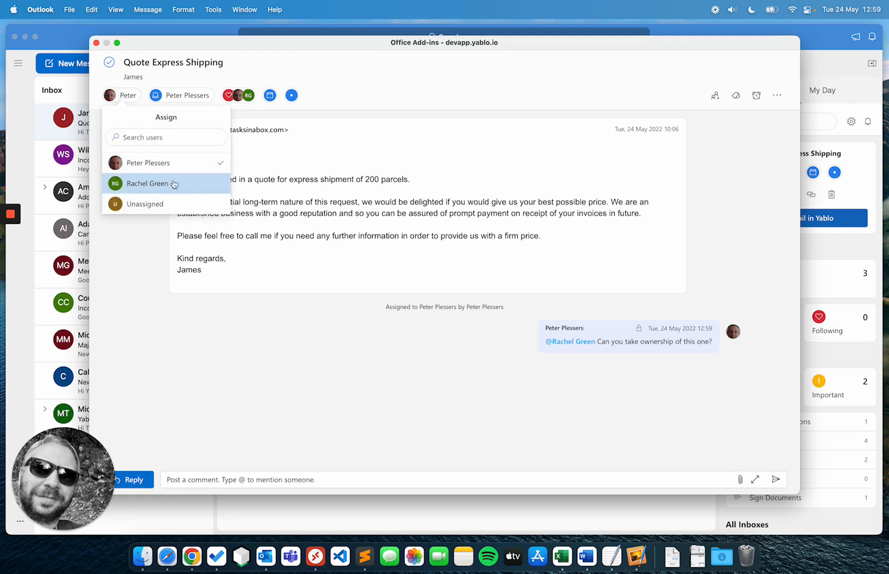
{"action": "left_click", "coordinate": [150, 184]}
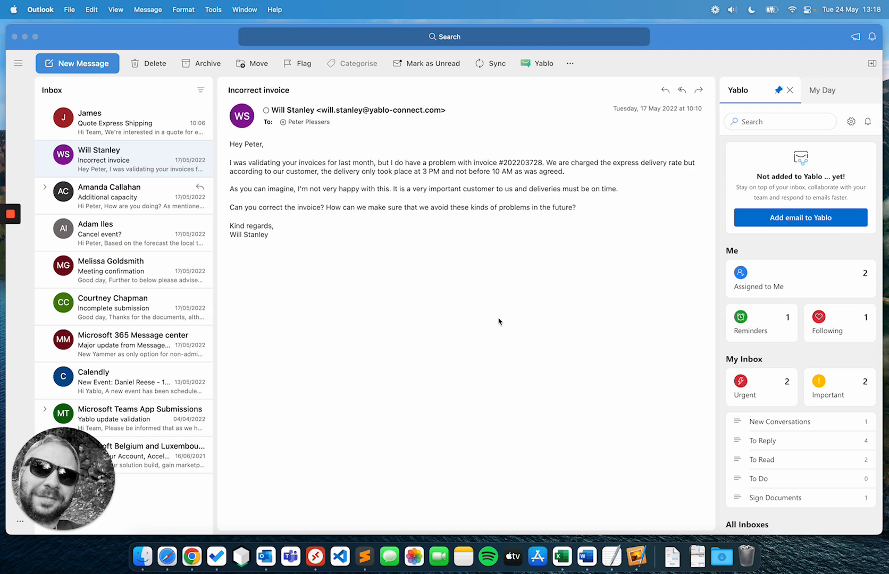
{"action": "mouse_move", "coordinate": [667, 265]}
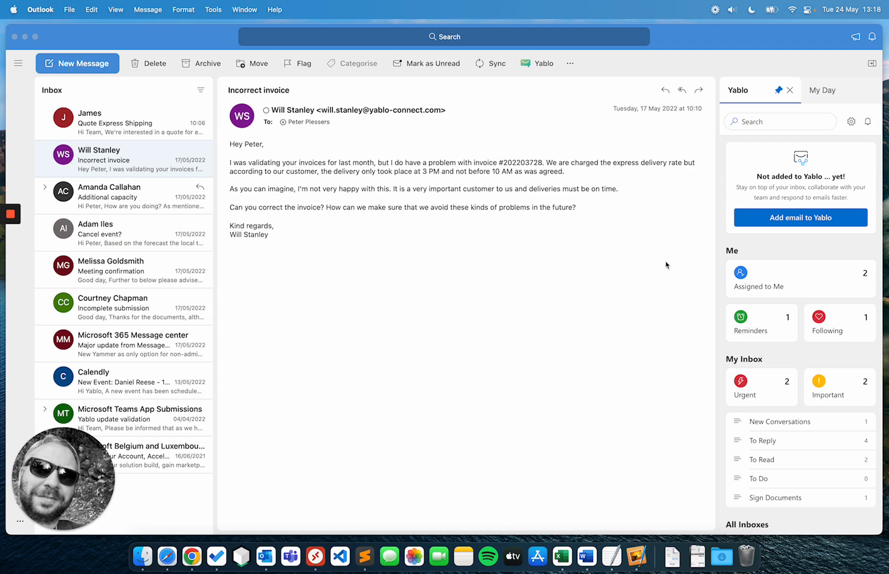
Start adding the Incorrect invoice email to Yablo, shared to the Support inbox.
{"action": "left_click", "coordinate": [801, 218]}
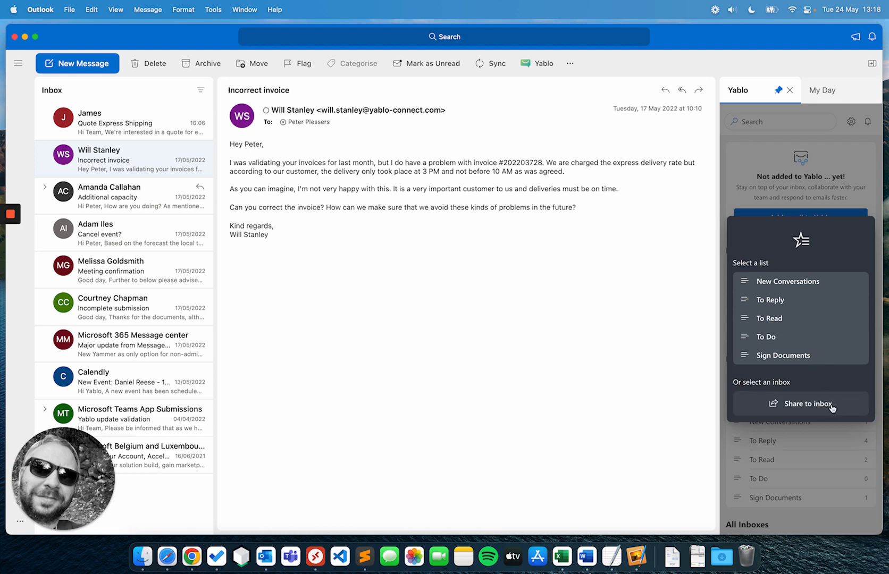
{"action": "left_click", "coordinate": [800, 404]}
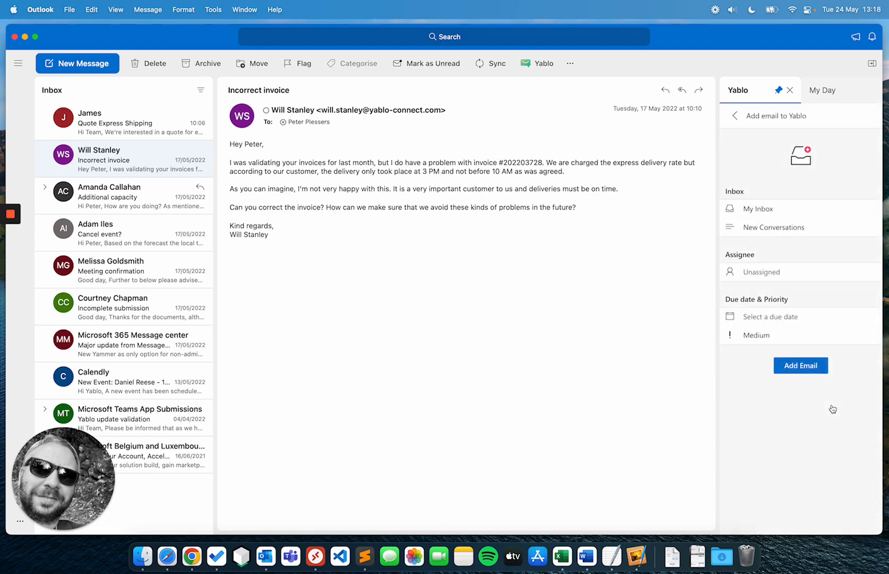
{"action": "left_click", "coordinate": [758, 209]}
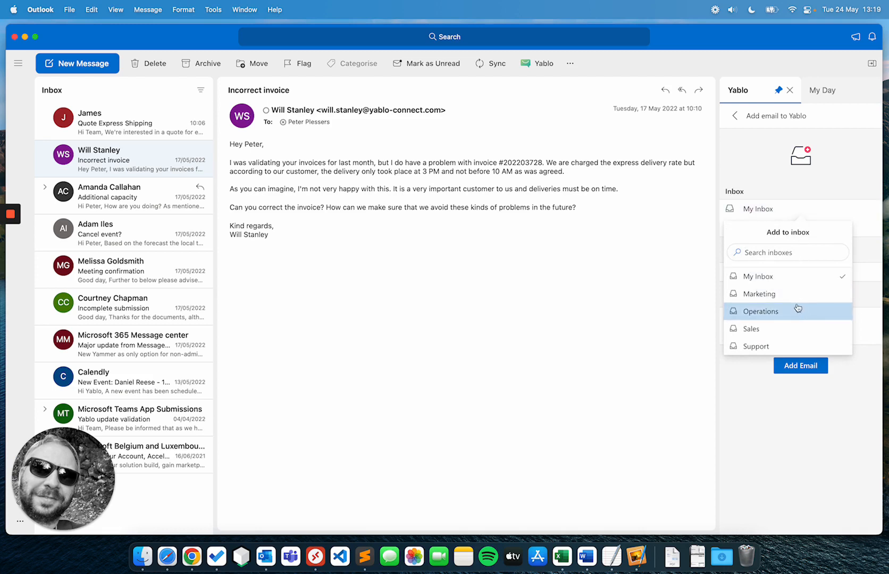
{"action": "mouse_move", "coordinate": [799, 351]}
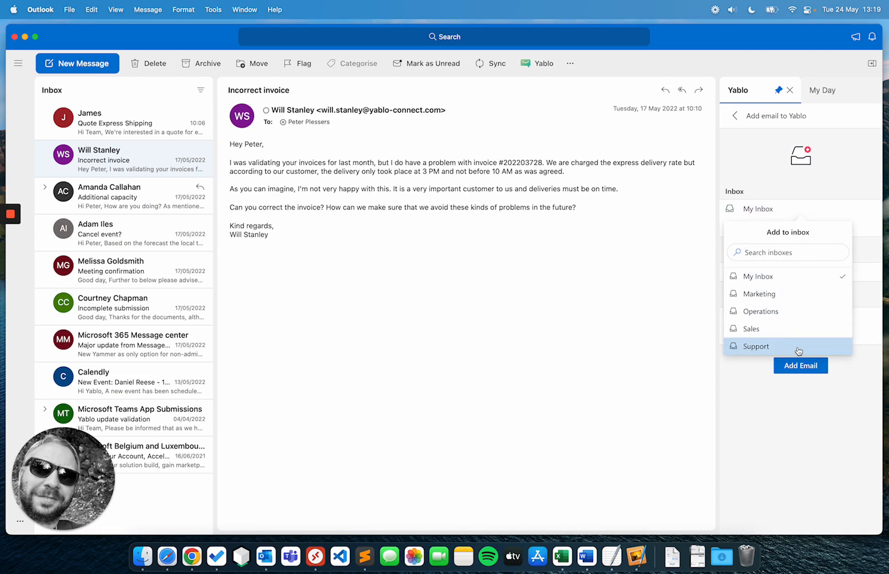
{"action": "mouse_move", "coordinate": [809, 349]}
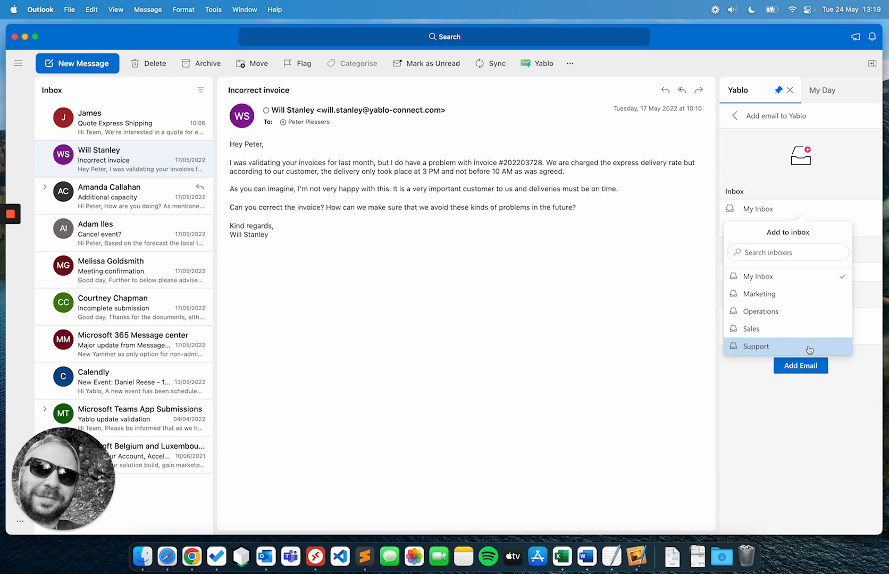
{"action": "left_click", "coordinate": [756, 347]}
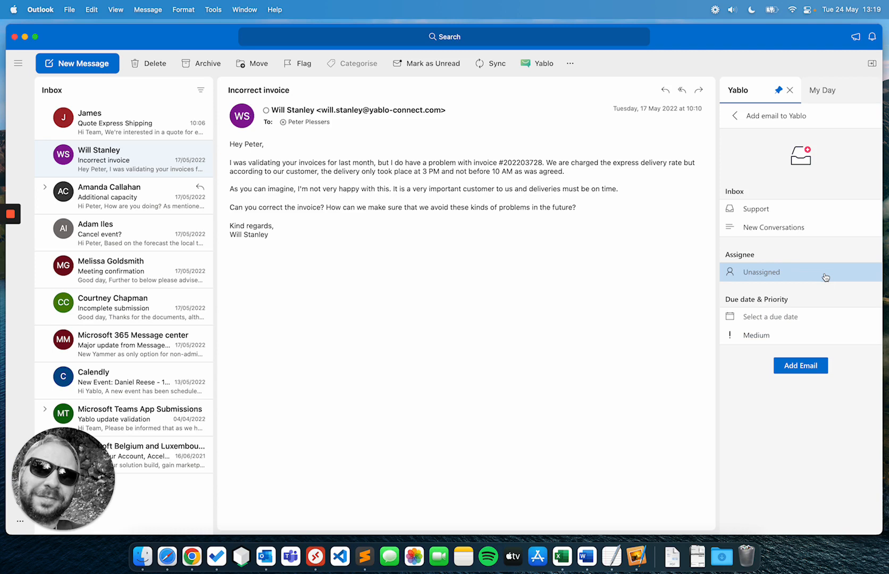
Set the invoice email's Yablo due date to tomorrow evening.
{"action": "left_click", "coordinate": [770, 317]}
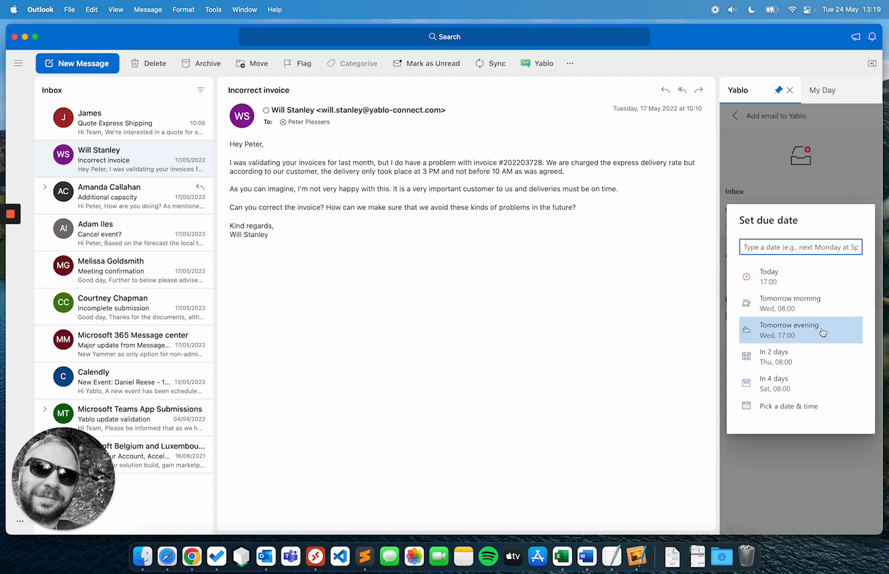
{"action": "left_click", "coordinate": [800, 331]}
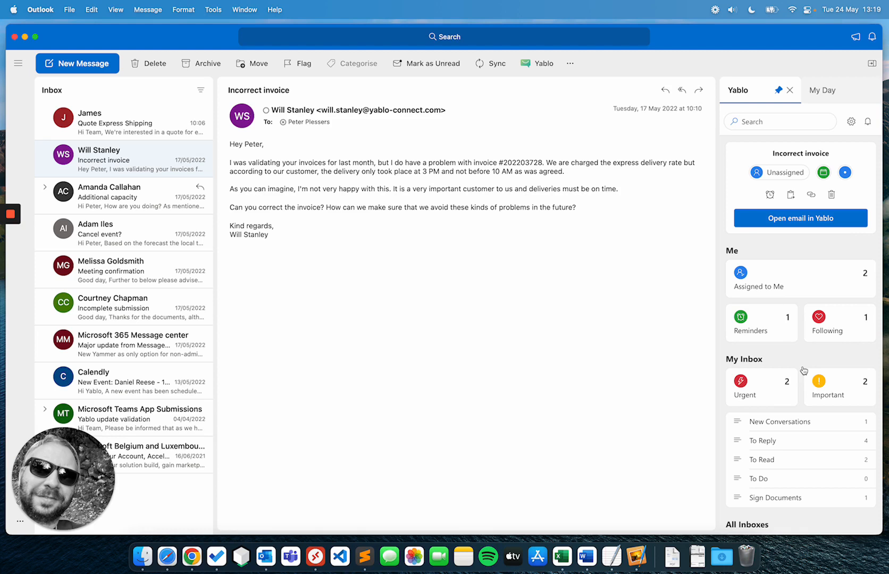
{"action": "mouse_move", "coordinate": [838, 229]}
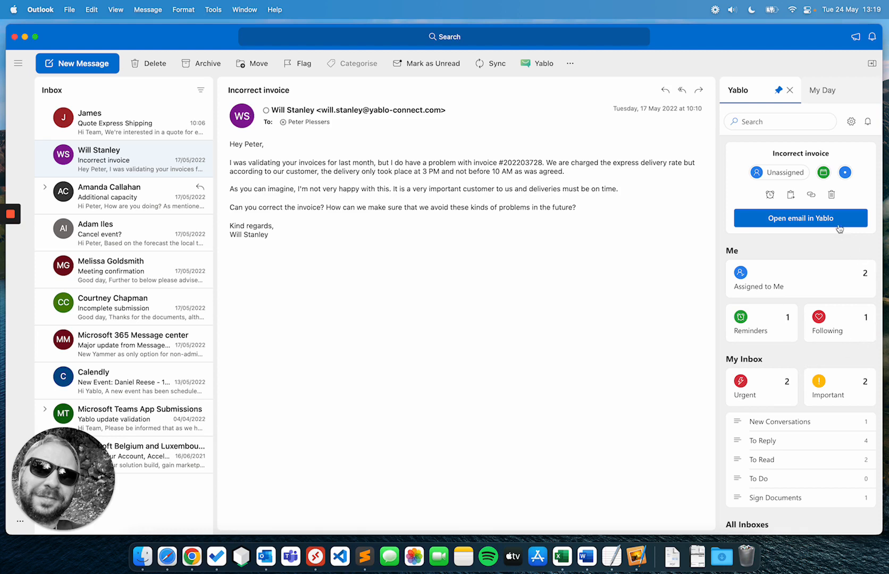
Open the Incorrect invoice email in its own Yablo conversation window.
{"action": "left_click", "coordinate": [801, 218]}
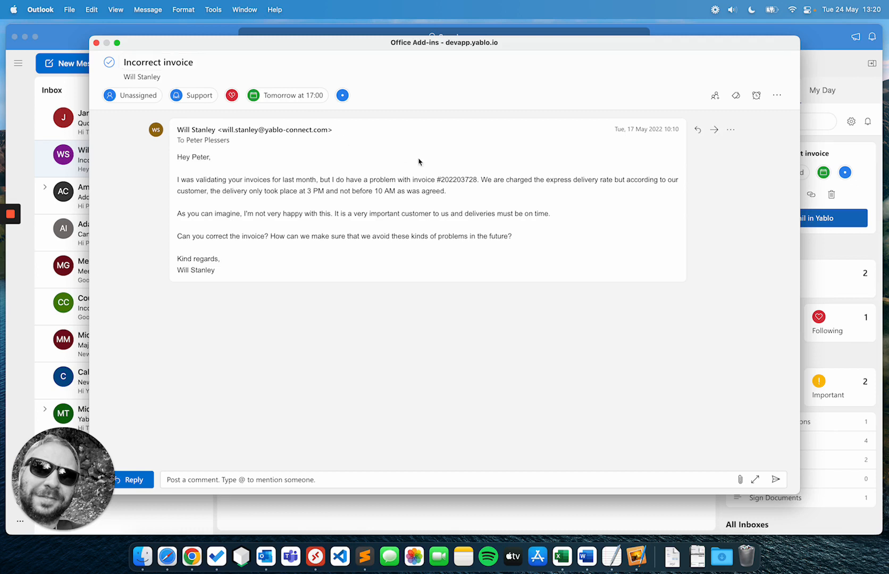
Retitle the conversation 'Invoice 202203728 - Express Delivery Rate' using the copied invoice number.
{"action": "double_click", "coordinate": [461, 179]}
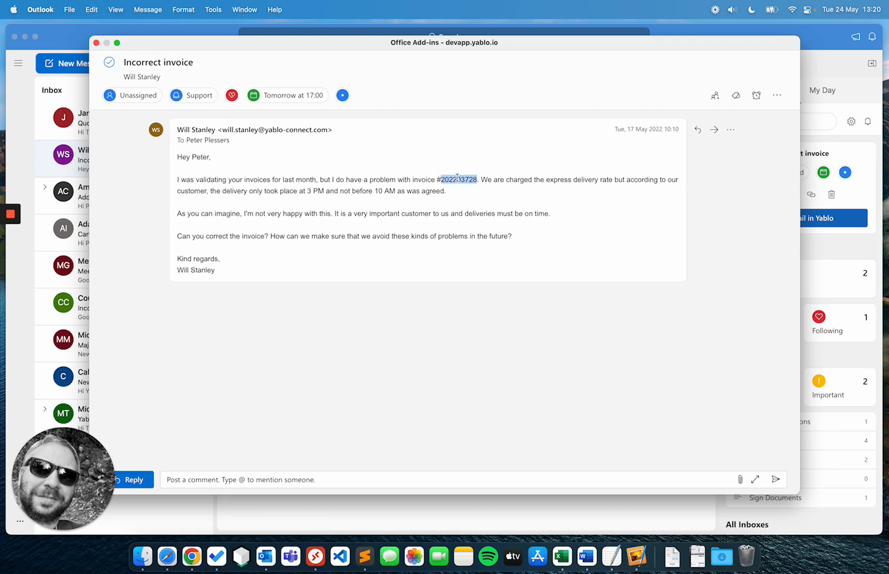
{"action": "left_click", "coordinate": [157, 62]}
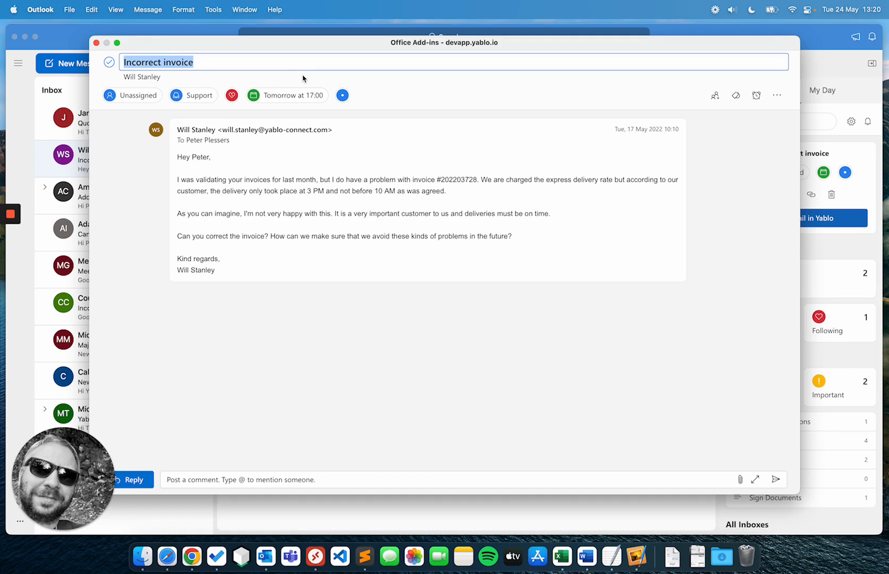
{"action": "type", "text": "Invoice 202203728 - Express Delivery"}
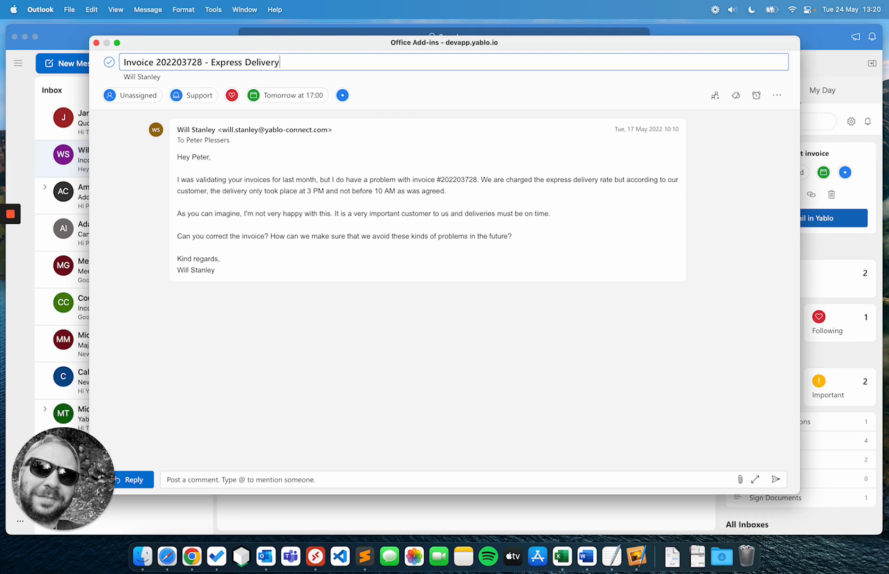
{"action": "type", "text": "Rate"}
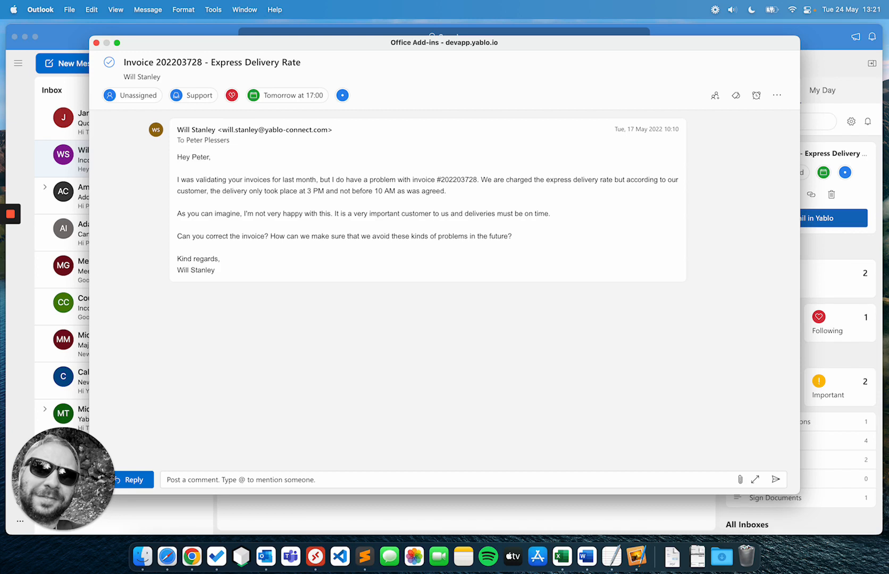
Attach order 2022-0712.pdf from the Finder orders folder to a new comment.
{"action": "key", "text": "cmd+tab"}
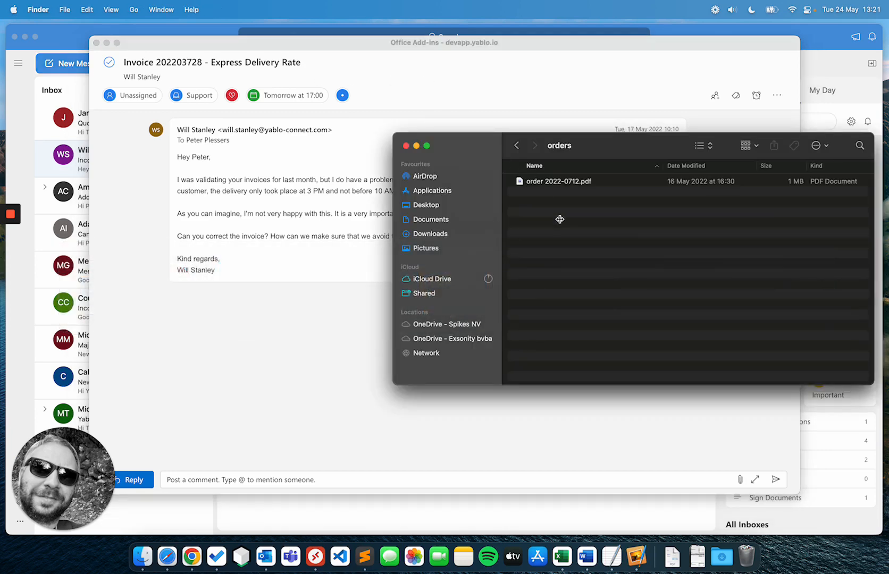
{"action": "left_click", "coordinate": [559, 181]}
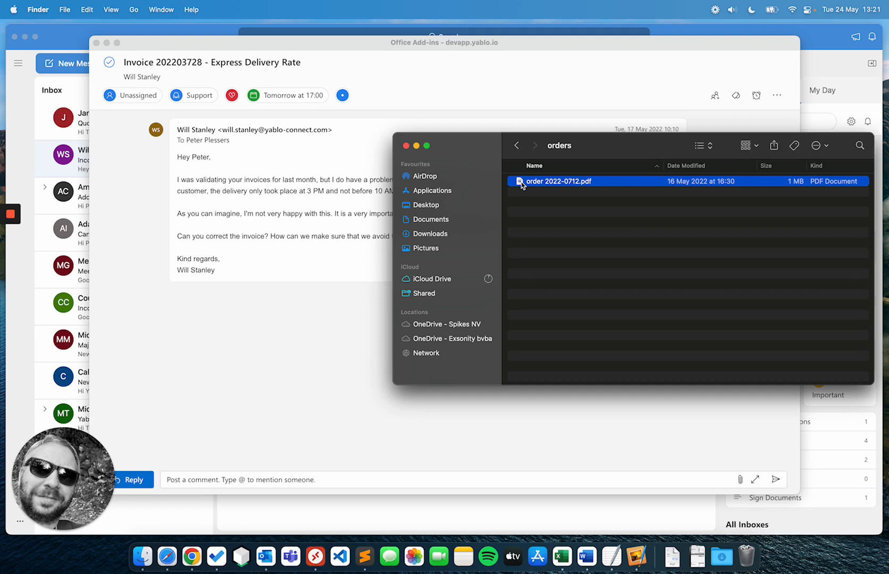
{"action": "left_click_drag", "start_coordinate": [558, 181], "coordinate": [573, 221]}
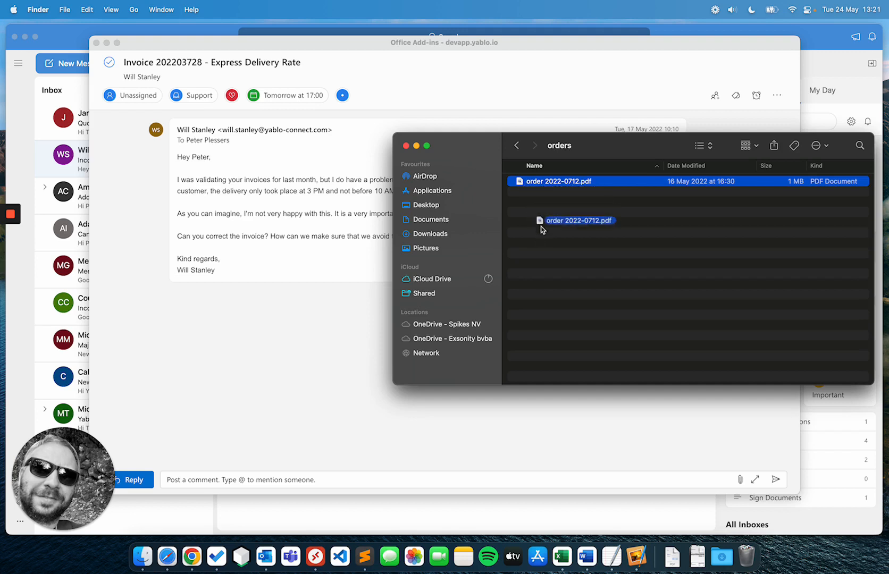
{"action": "left_click_drag", "start_coordinate": [579, 221], "coordinate": [414, 482]}
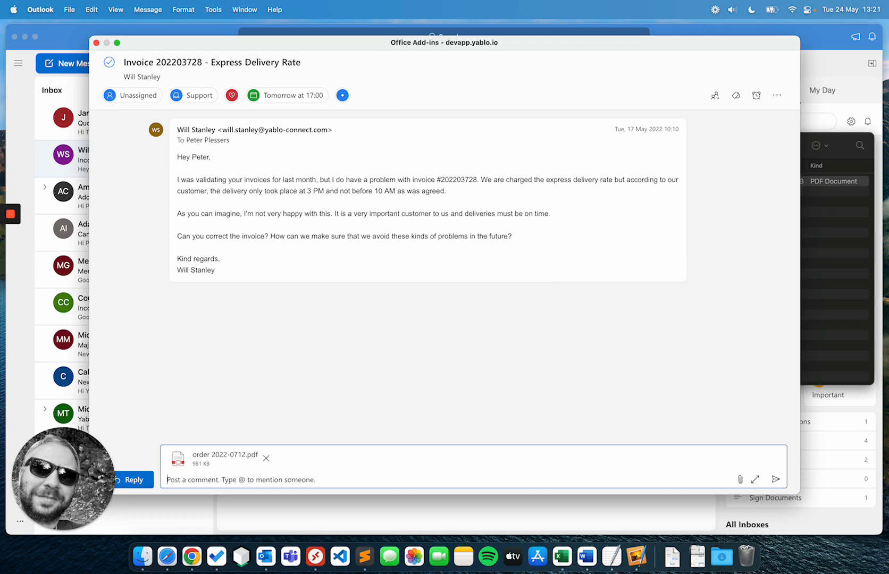
Post the comment 'Original order in attachment' with the order PDF attached.
{"action": "type", "text": "Original or"}
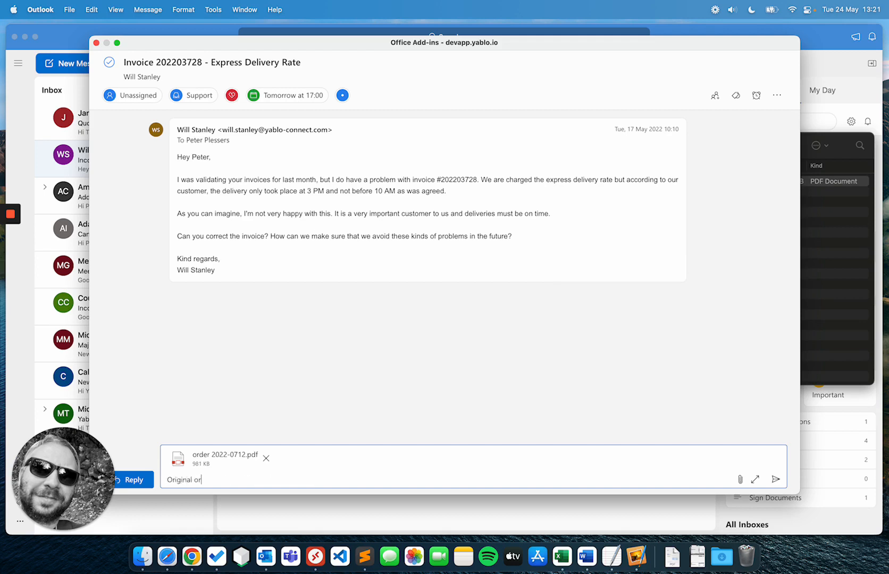
{"action": "type", "text": "der in attachment"}
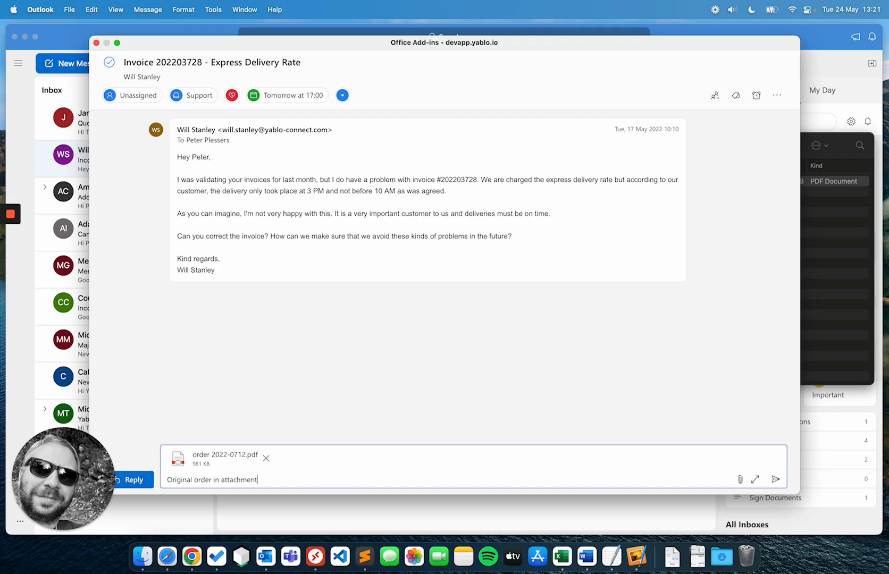
{"action": "left_click", "coordinate": [777, 479]}
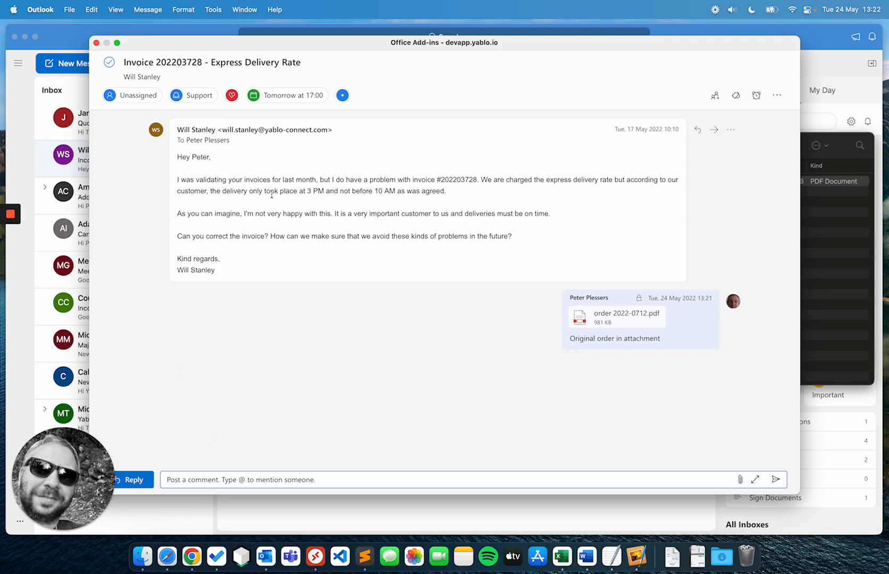
{"action": "left_click", "coordinate": [231, 95]}
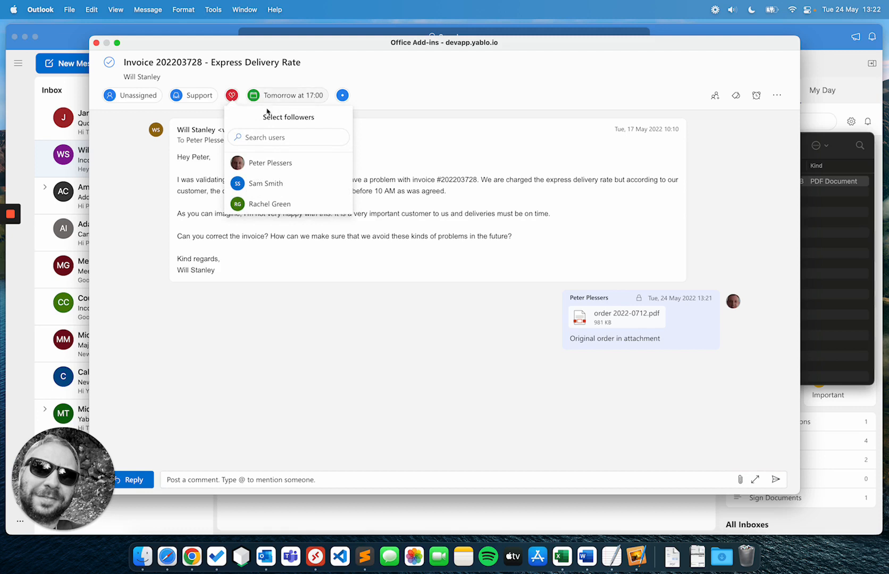
{"action": "left_click", "coordinate": [270, 163]}
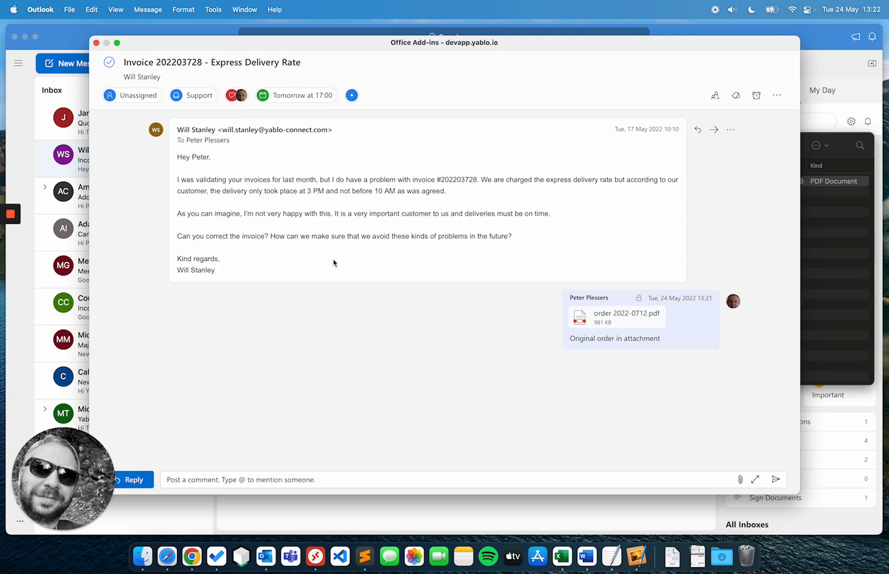
{"action": "key", "text": "Cmd+Tab"}
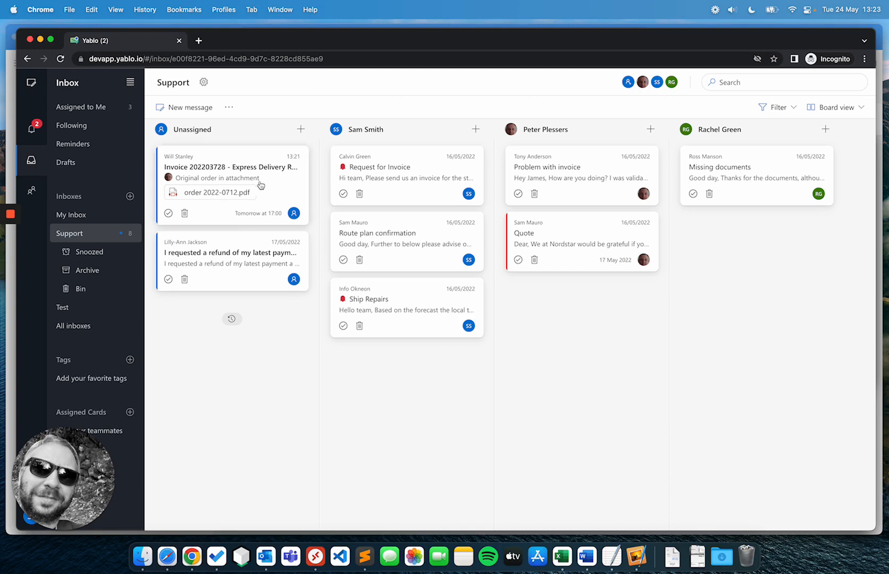
{"action": "mouse_move", "coordinate": [263, 172]}
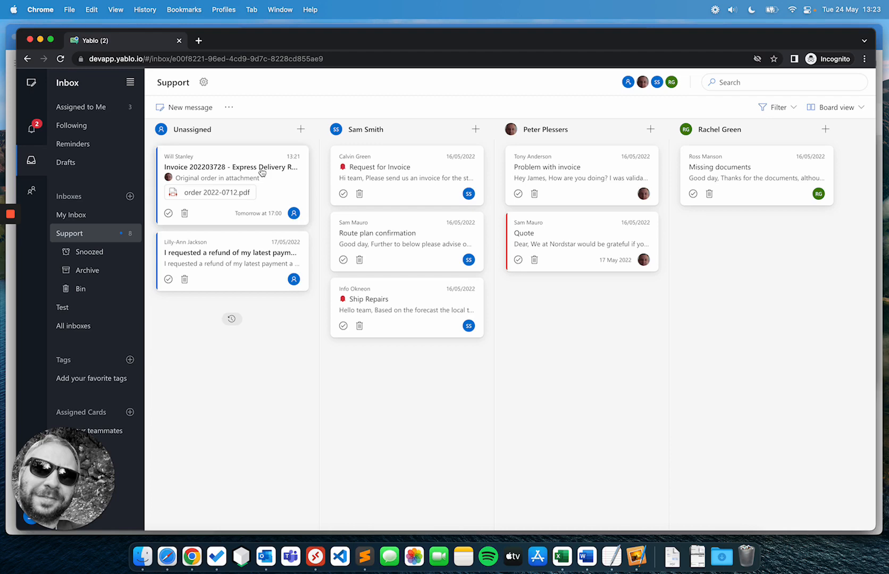
{"action": "left_click", "coordinate": [229, 167]}
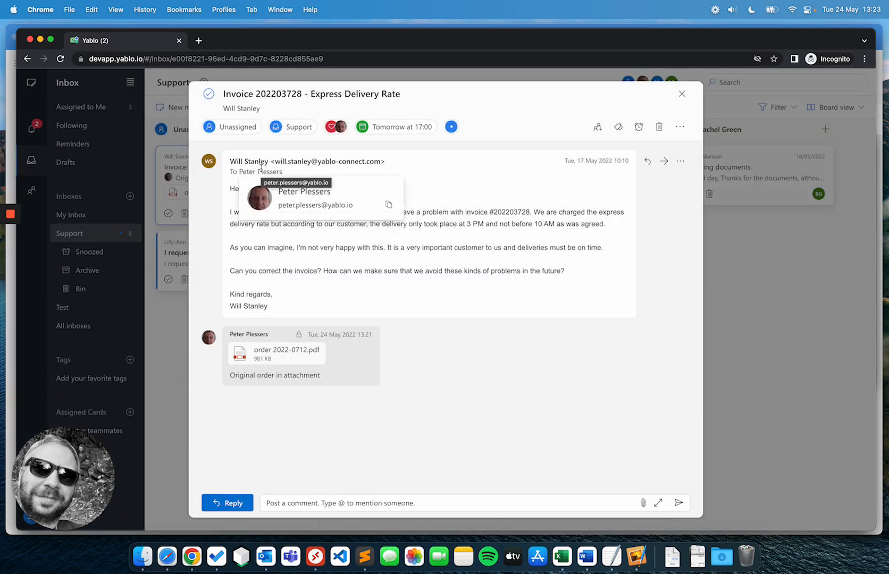
{"action": "mouse_move", "coordinate": [481, 126]}
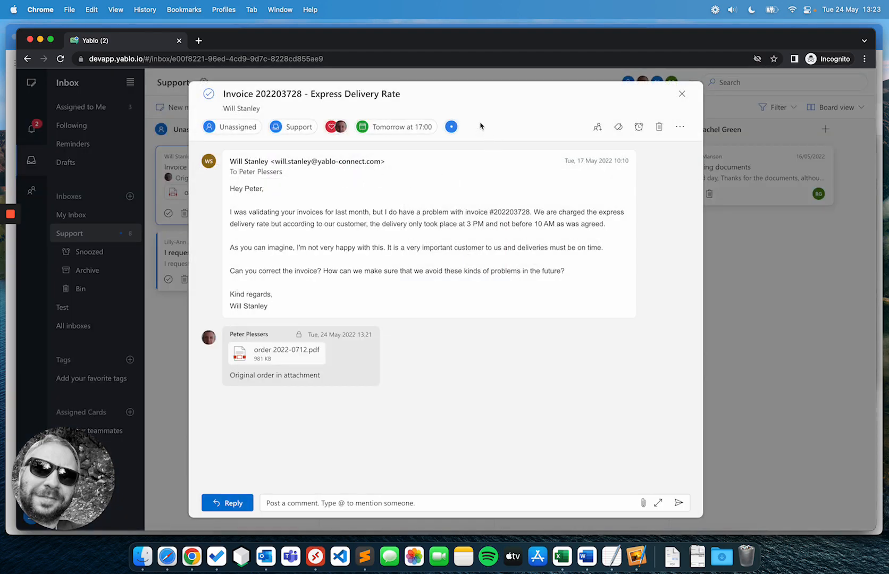
{"action": "mouse_move", "coordinate": [457, 158]}
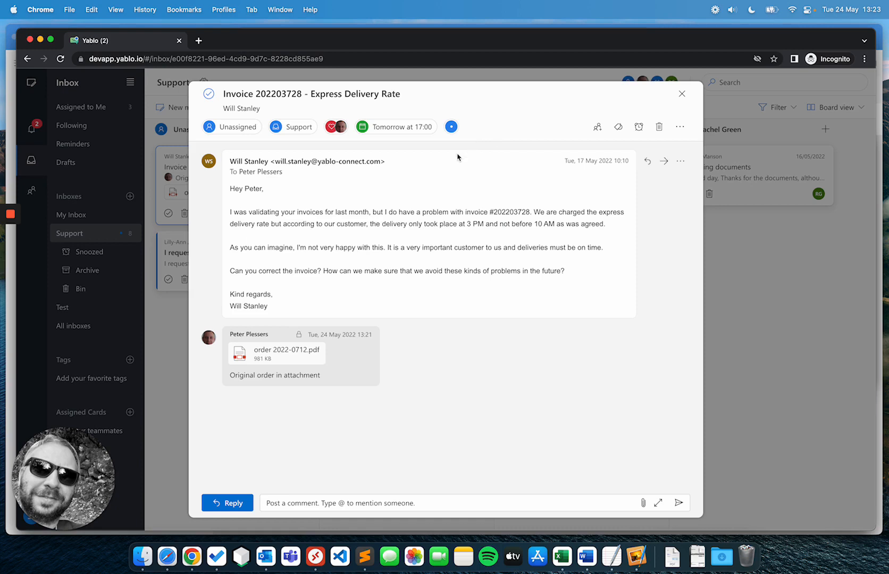
{"action": "left_click", "coordinate": [428, 93]}
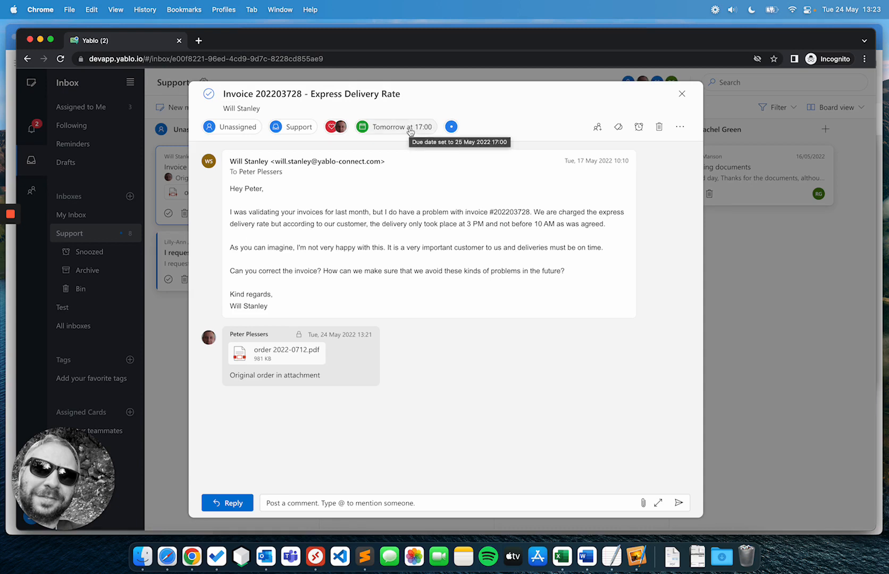
{"action": "mouse_move", "coordinate": [440, 181]}
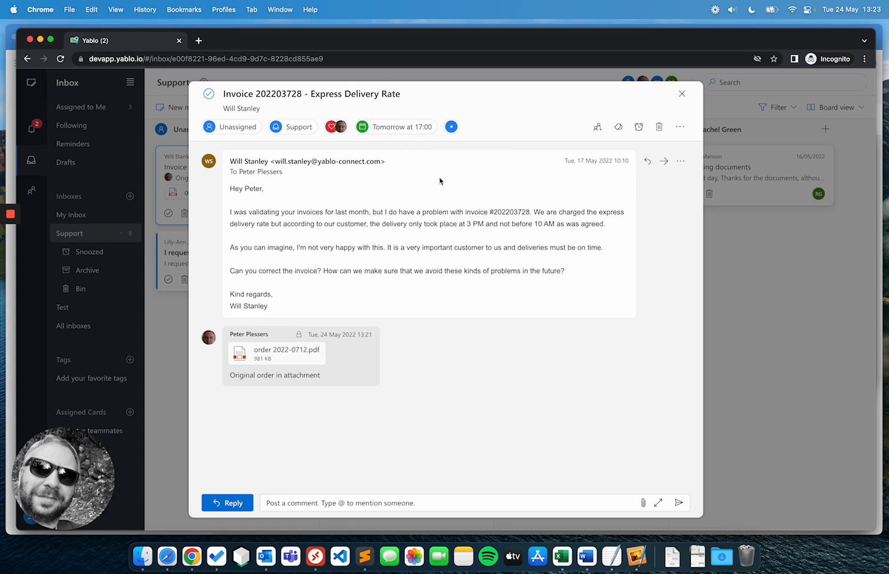
{"action": "mouse_move", "coordinate": [451, 245]}
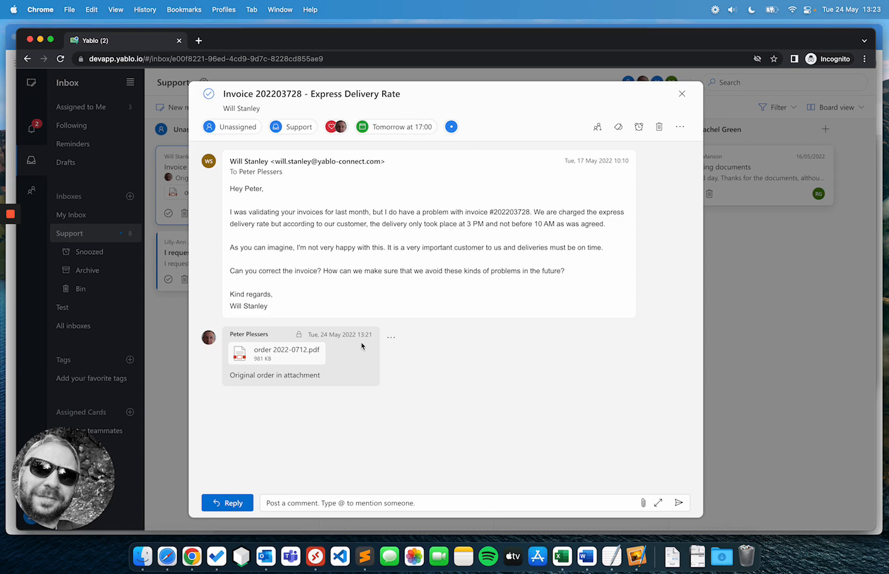
{"action": "mouse_move", "coordinate": [462, 369]}
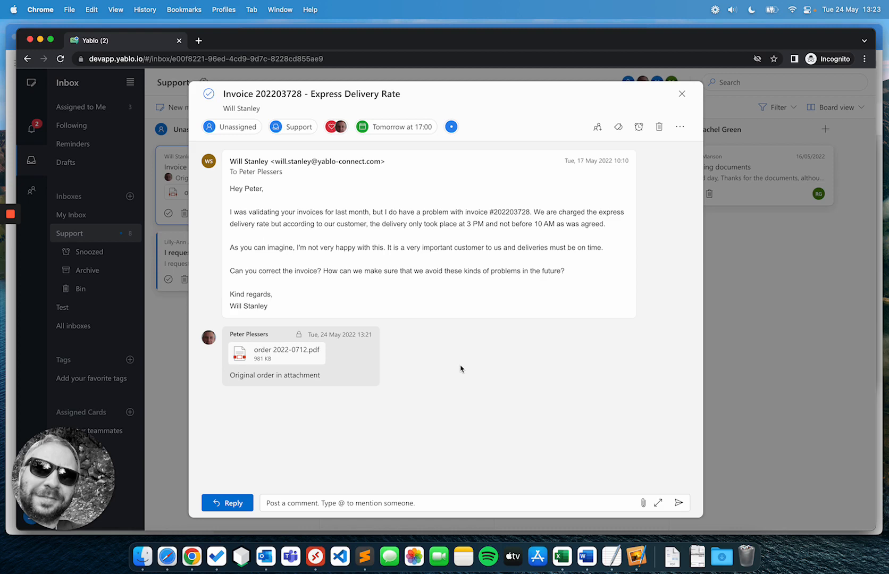
{"action": "mouse_move", "coordinate": [238, 131]}
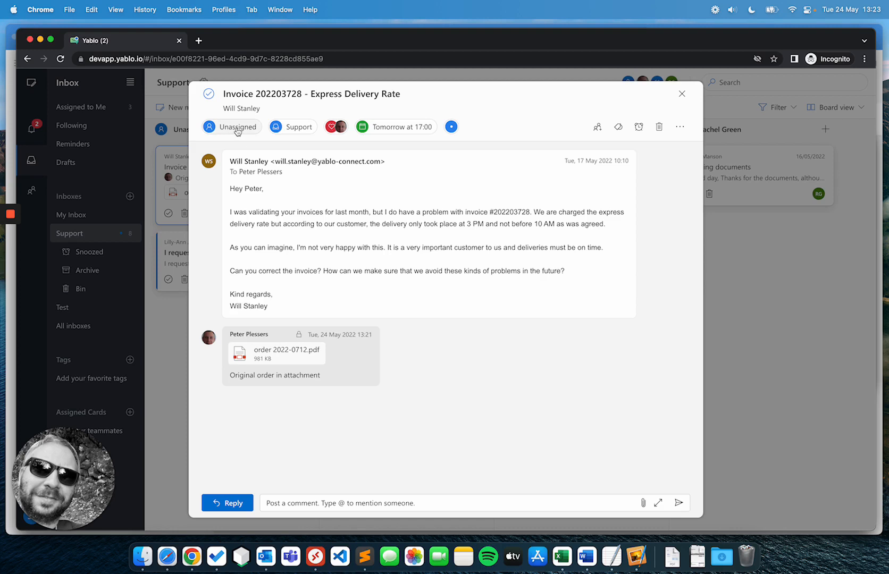
{"action": "left_click", "coordinate": [236, 127]}
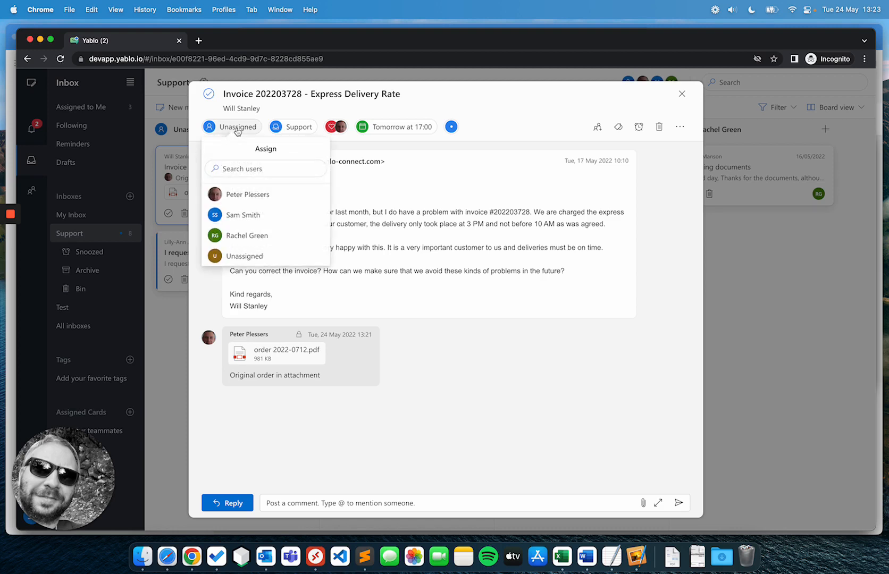
{"action": "left_click", "coordinate": [243, 215]}
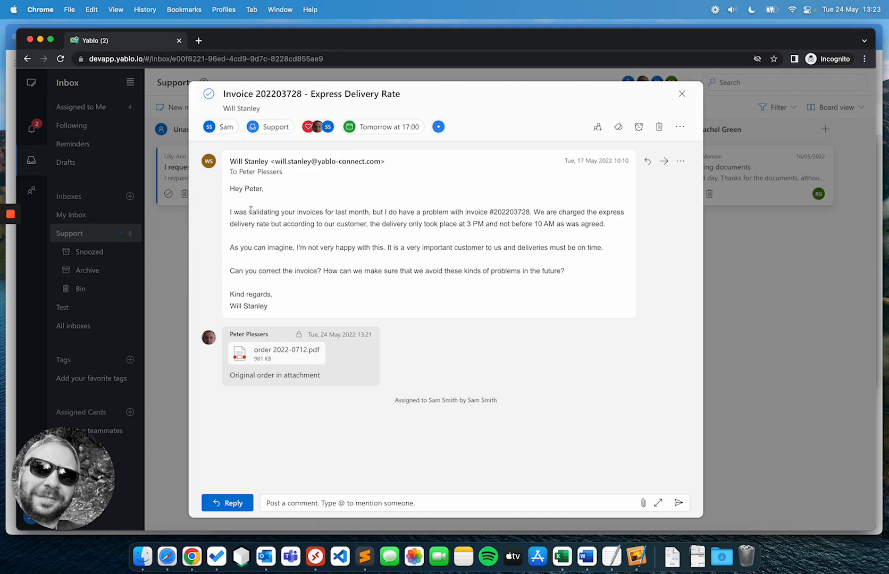
{"action": "left_click", "coordinate": [315, 503]}
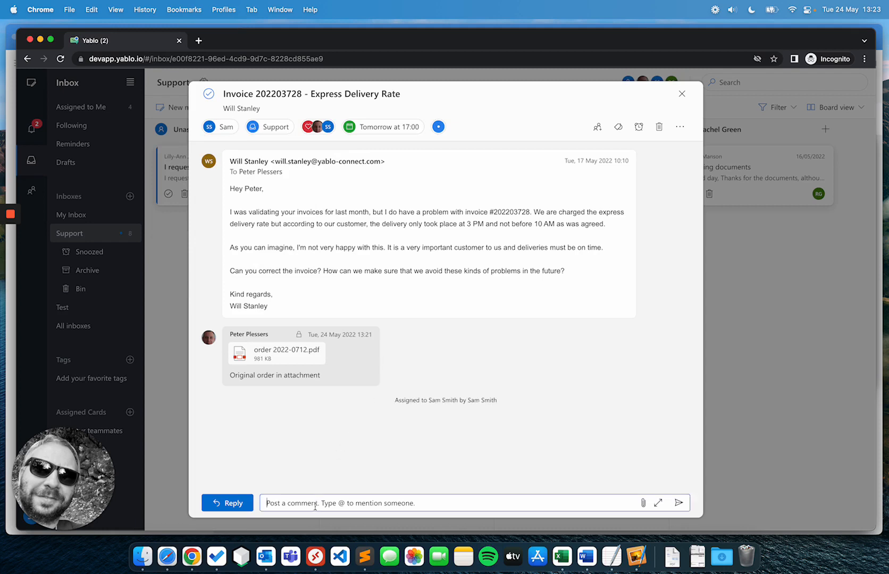
{"action": "type", "text": "Working on it"}
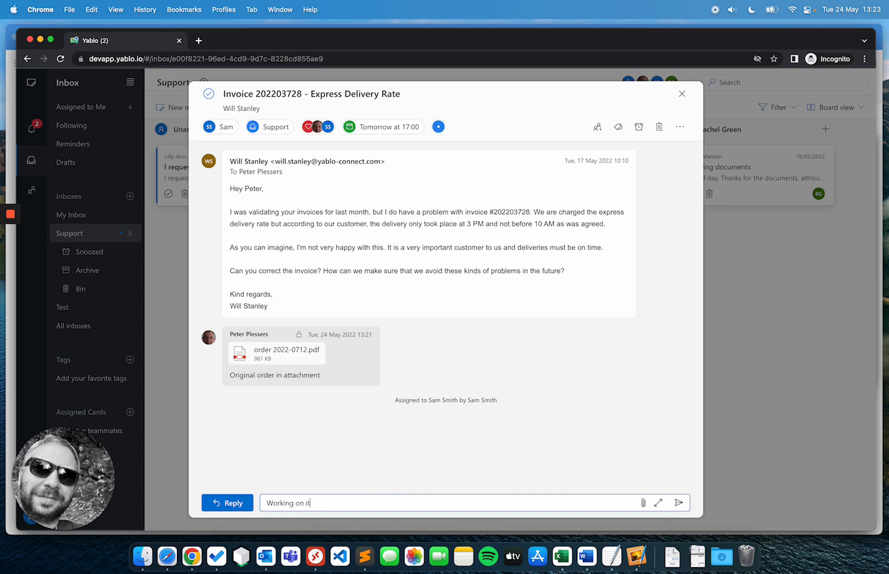
{"action": "left_click", "coordinate": [679, 503]}
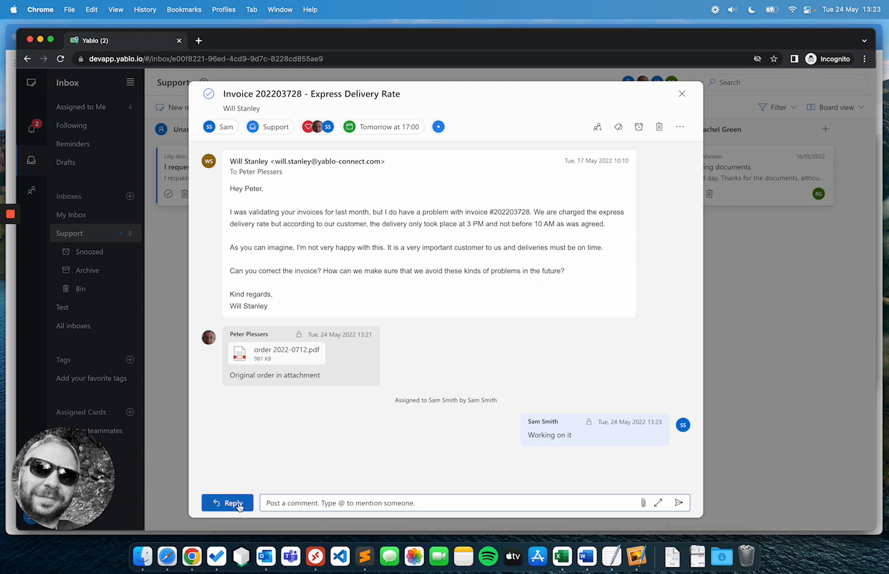
{"action": "left_click", "coordinate": [227, 503]}
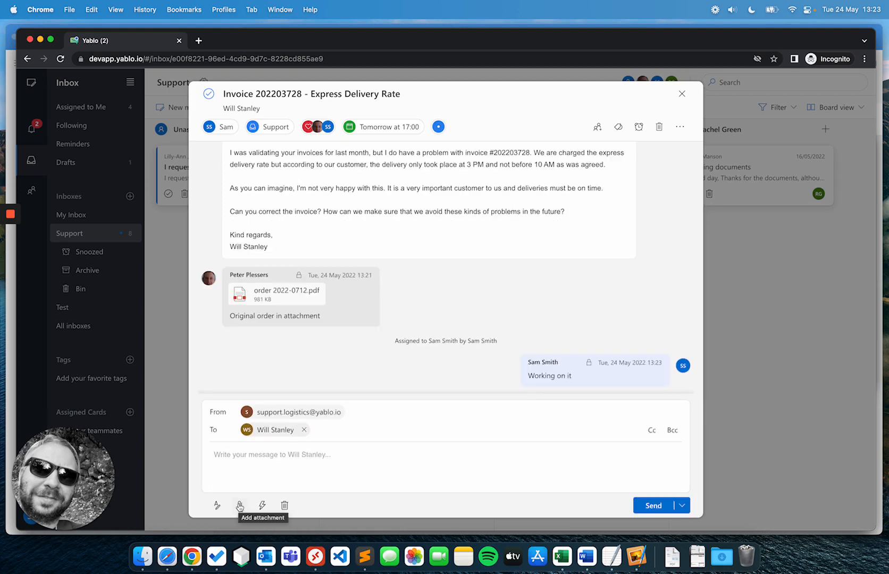
{"action": "mouse_move", "coordinate": [326, 466]}
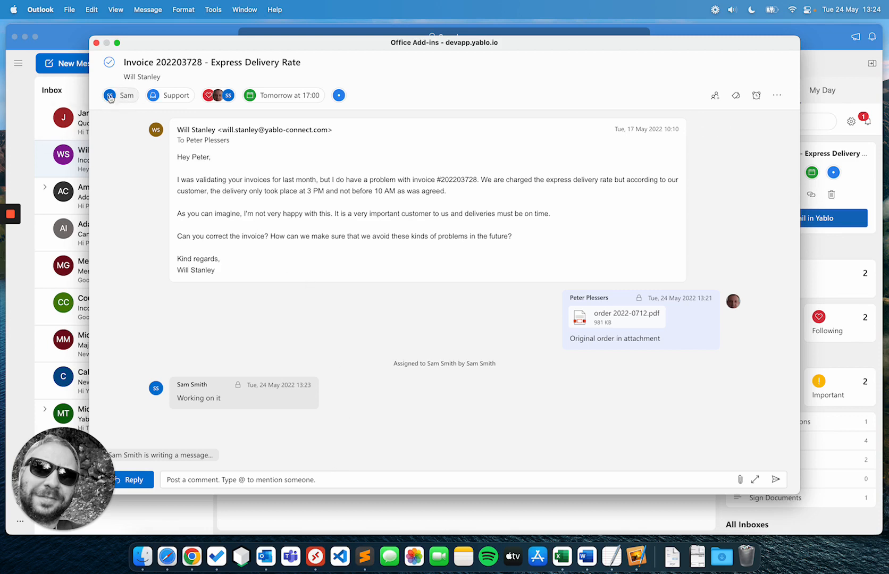
{"action": "mouse_move", "coordinate": [130, 225]}
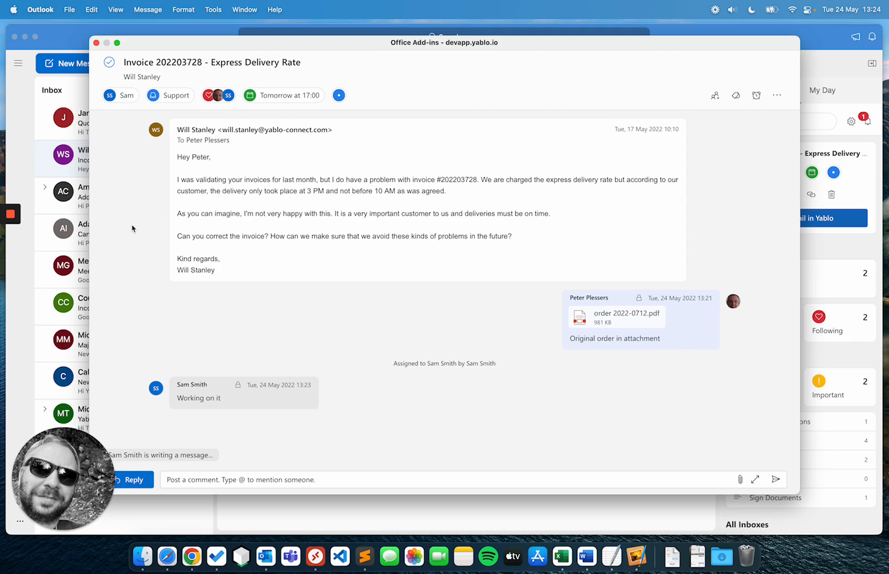
{"action": "mouse_move", "coordinate": [188, 415]}
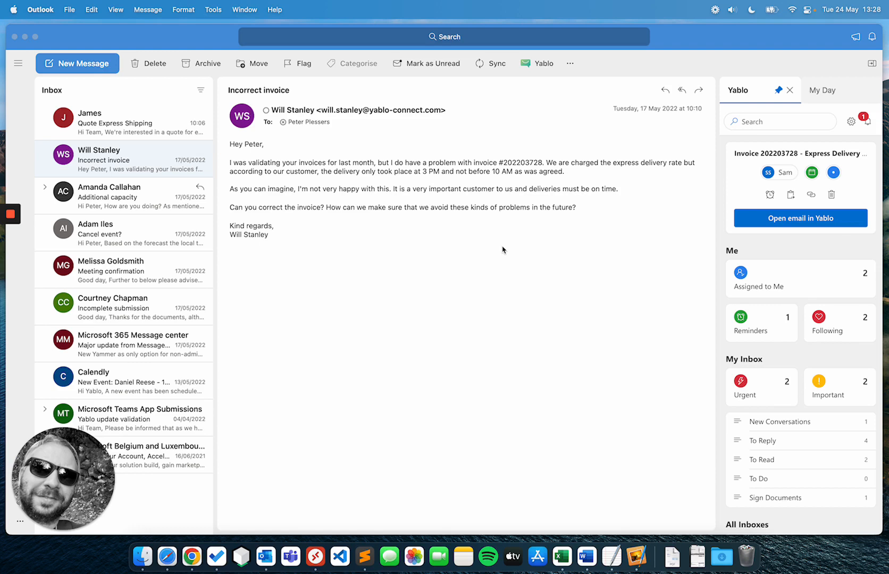
{"action": "scroll", "scroll_direction": "down", "scroll_amount": 3}
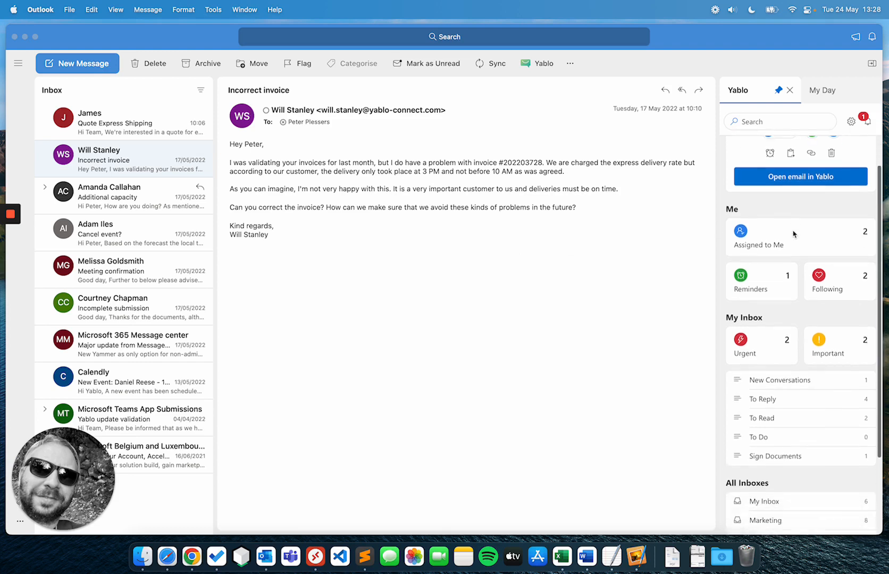
{"action": "scroll", "scroll_direction": "down", "scroll_amount": 3}
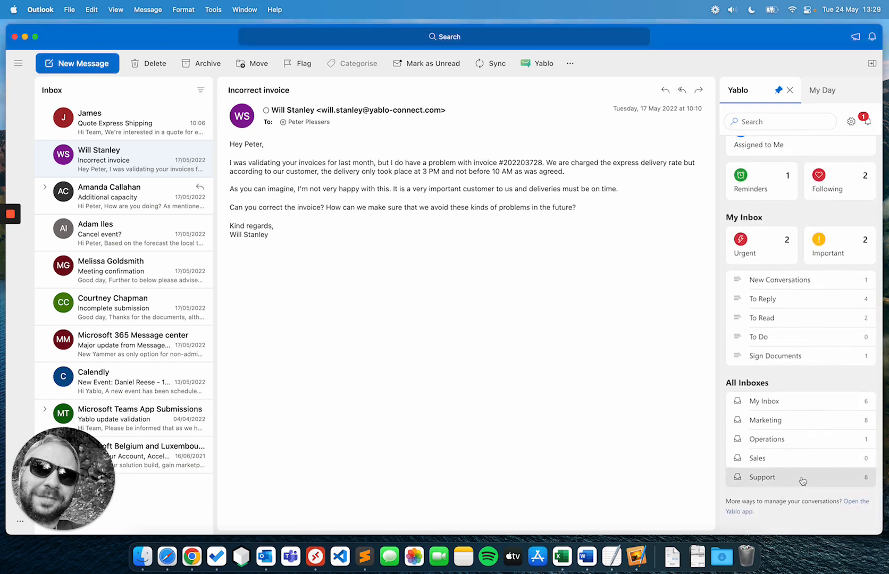
{"action": "left_click", "coordinate": [762, 477]}
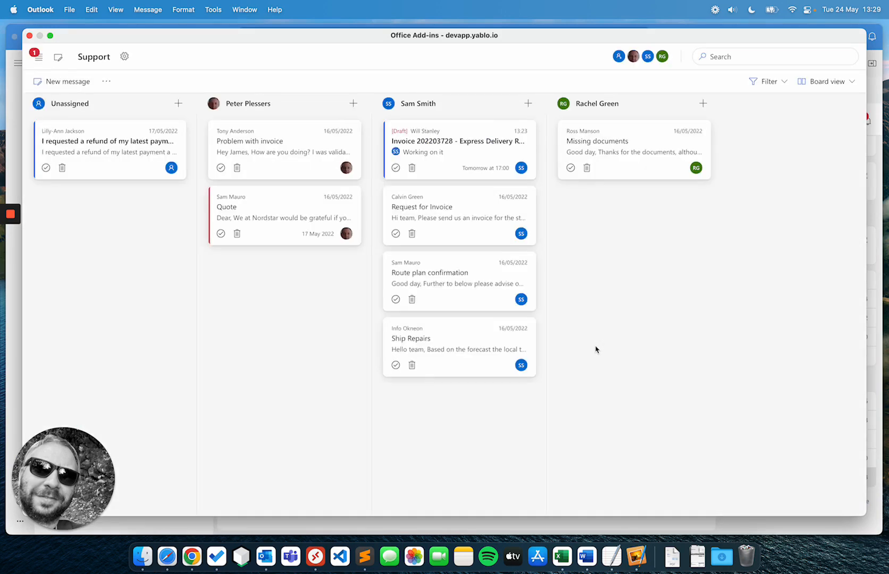
{"action": "left_click", "coordinate": [124, 56]}
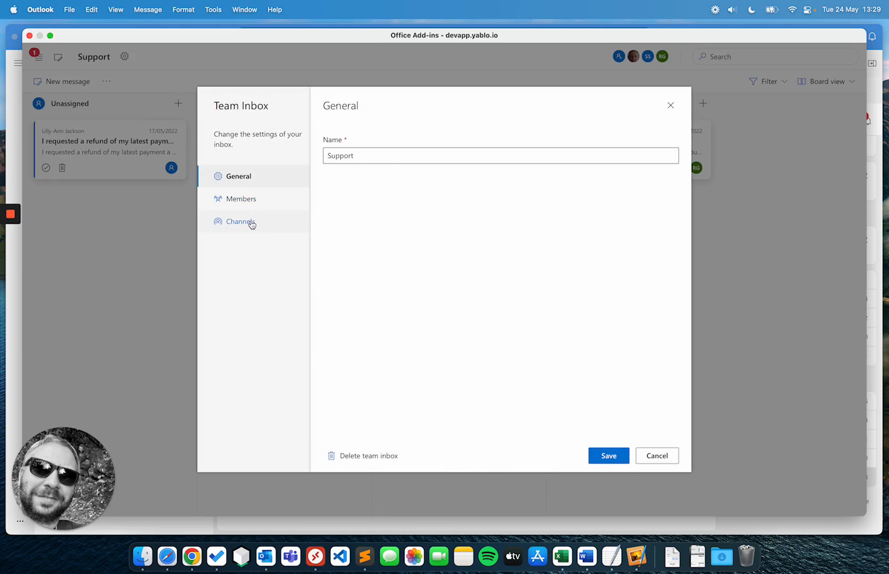
{"action": "left_click", "coordinate": [241, 221]}
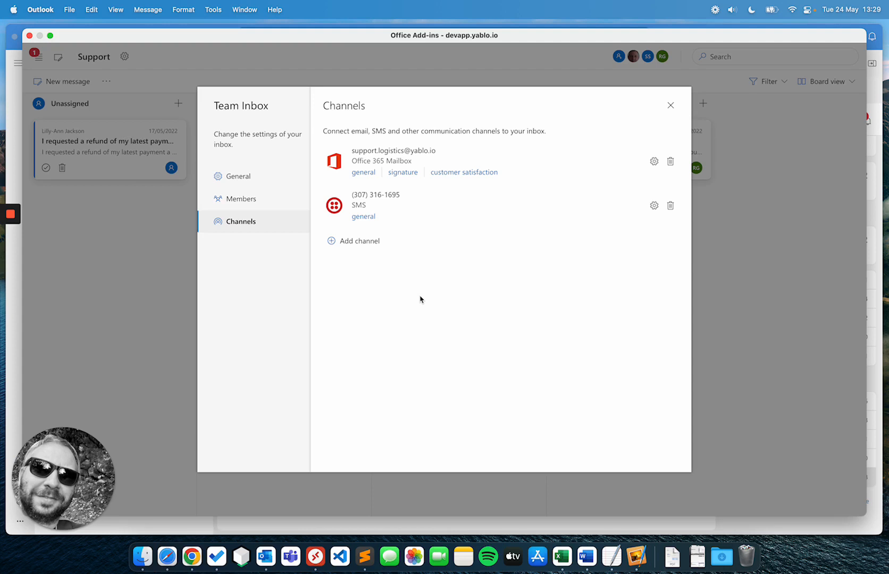
{"action": "mouse_move", "coordinate": [387, 158]}
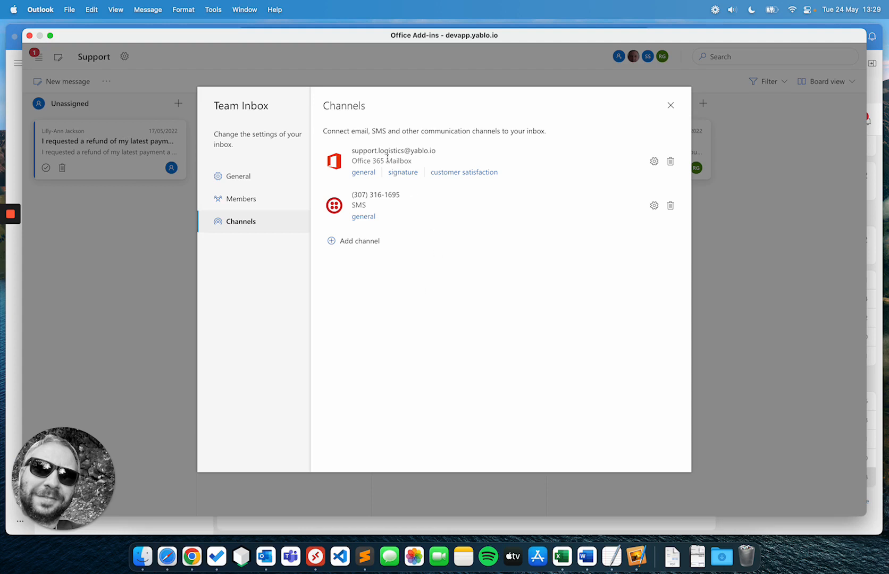
{"action": "mouse_move", "coordinate": [399, 161]}
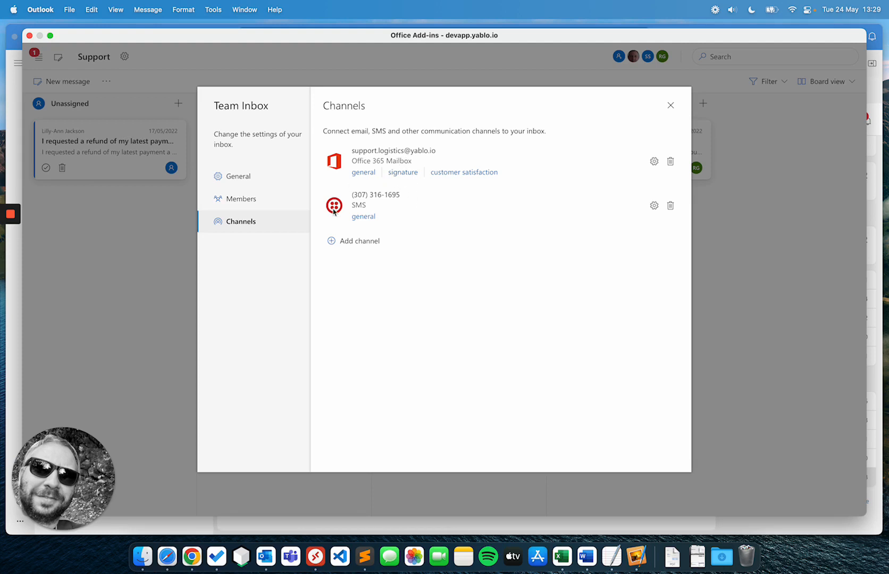
{"action": "mouse_move", "coordinate": [398, 242]}
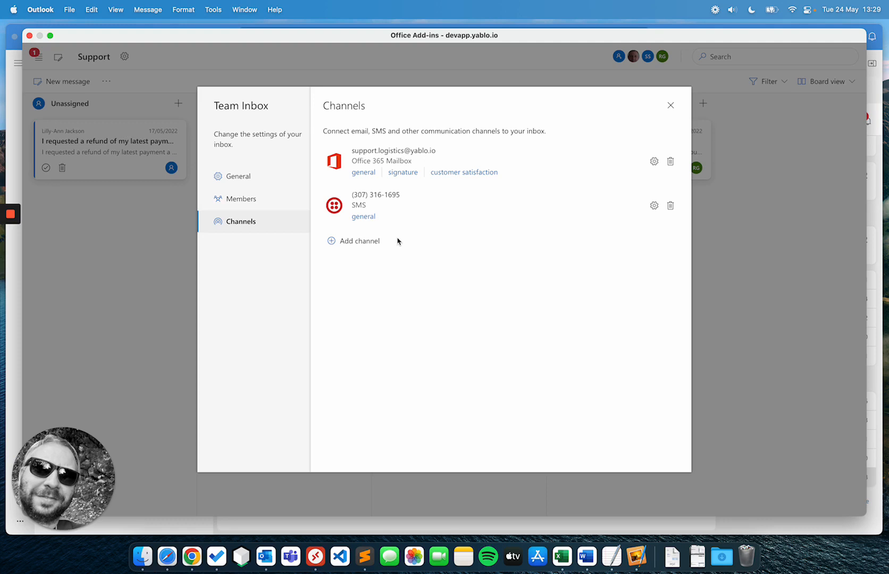